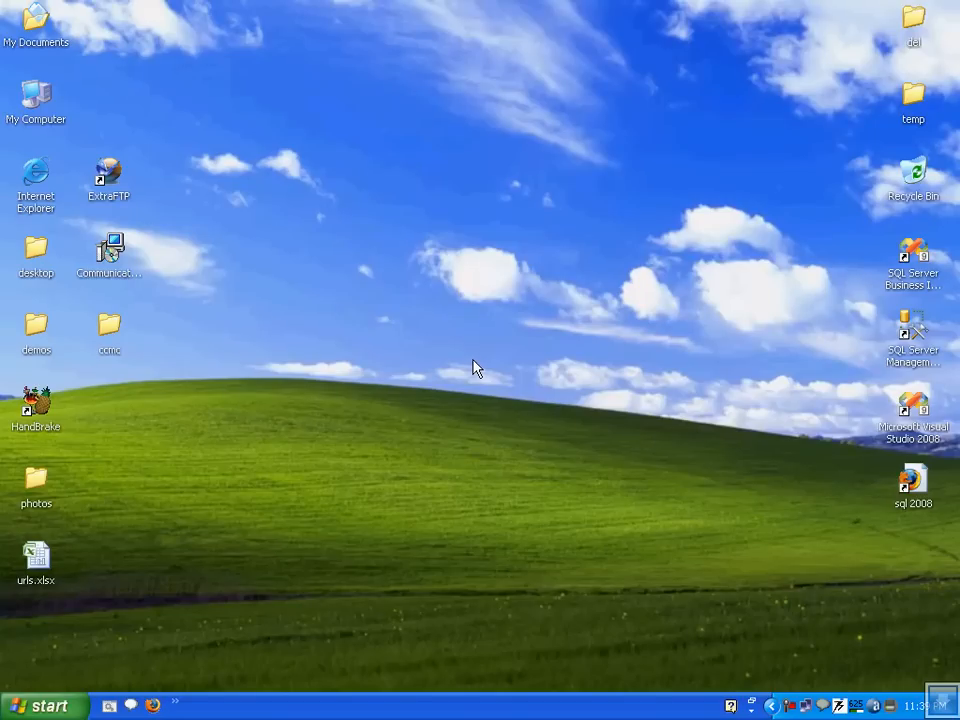
mouse_move(808, 405)
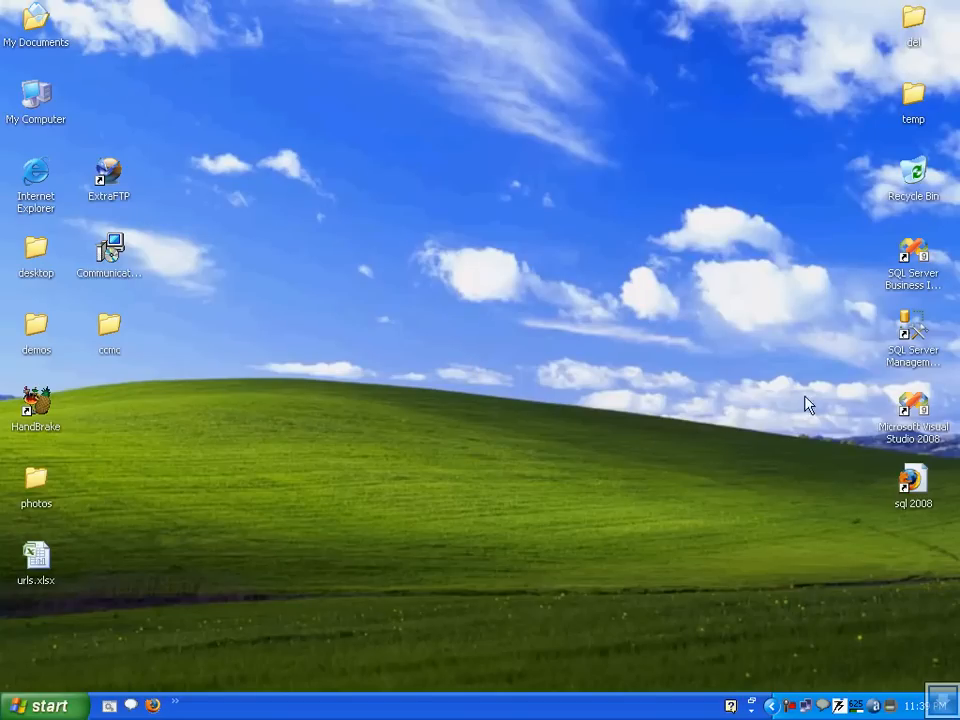
Launch SQL Server Management Studio from its Windows XP desktop shortcut
double_click(913, 335)
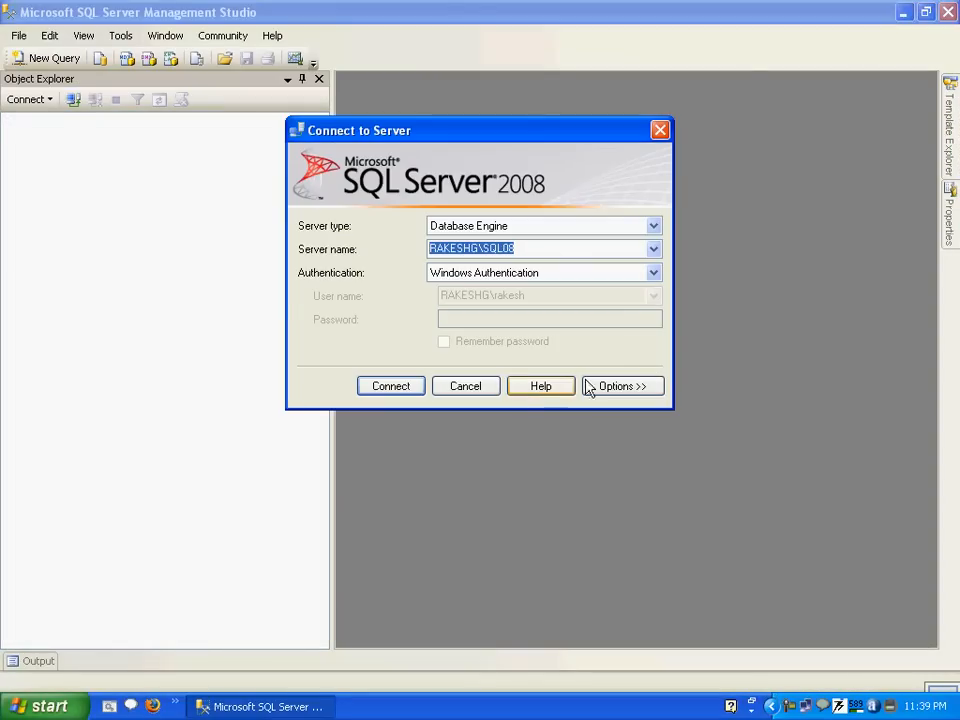
Connect to the SQL08 server, expand DemoDB, and start a new table under Tables
left_click(390, 386)
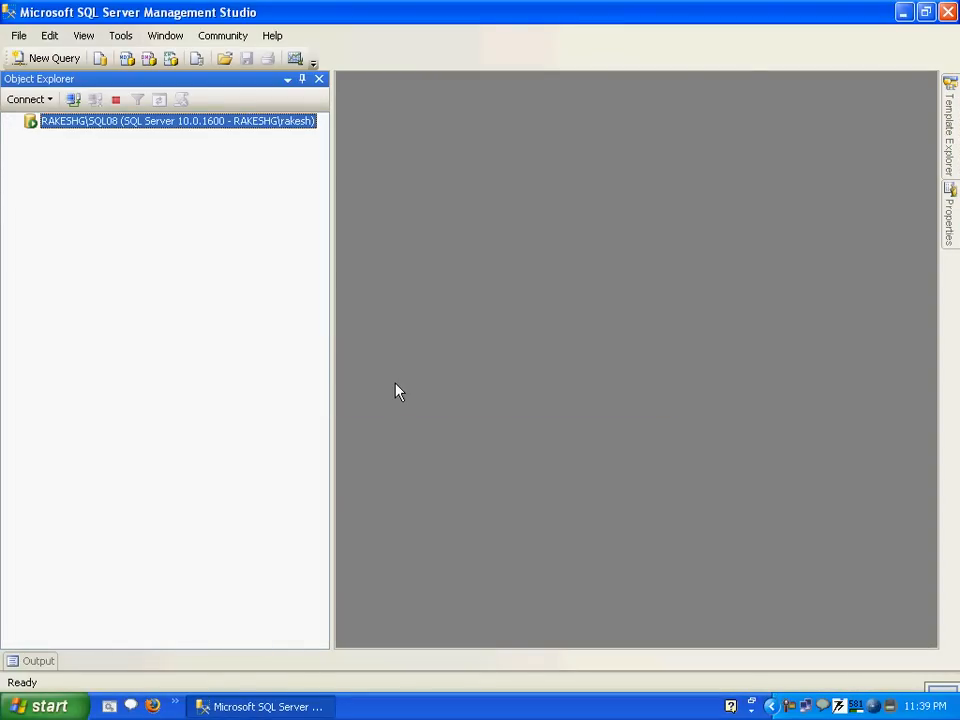
left_click(11, 121)
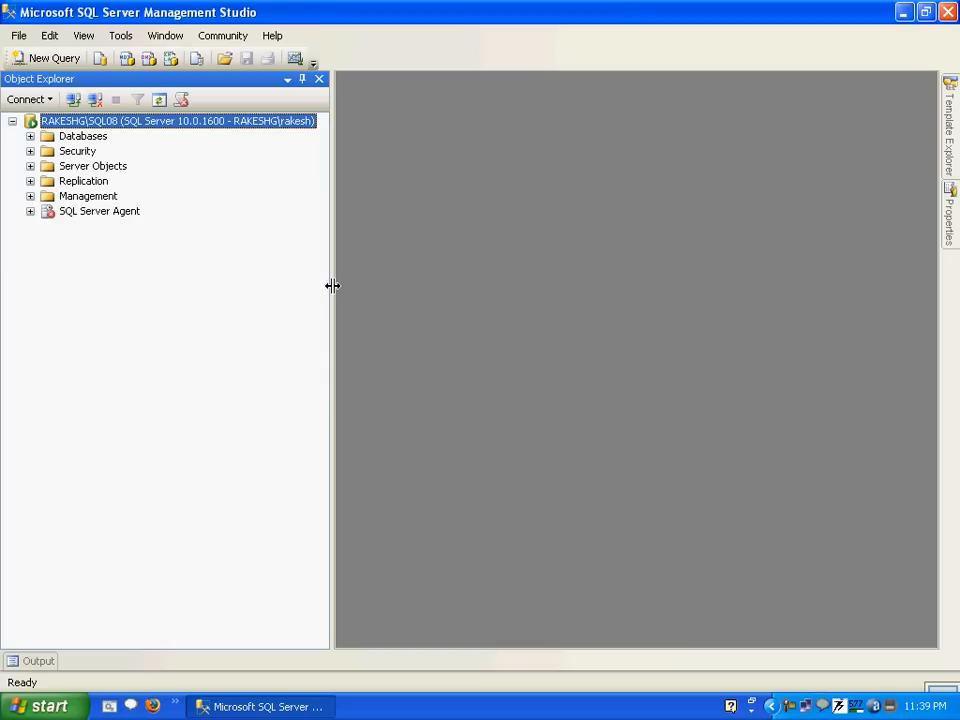
left_click(31, 136)
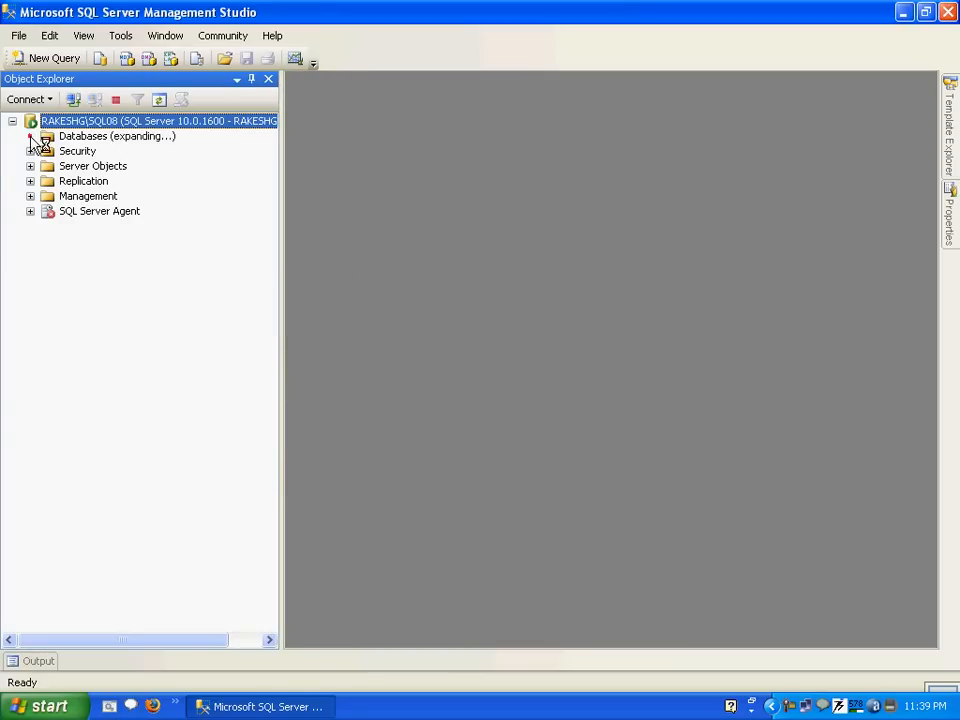
left_click(31, 136)
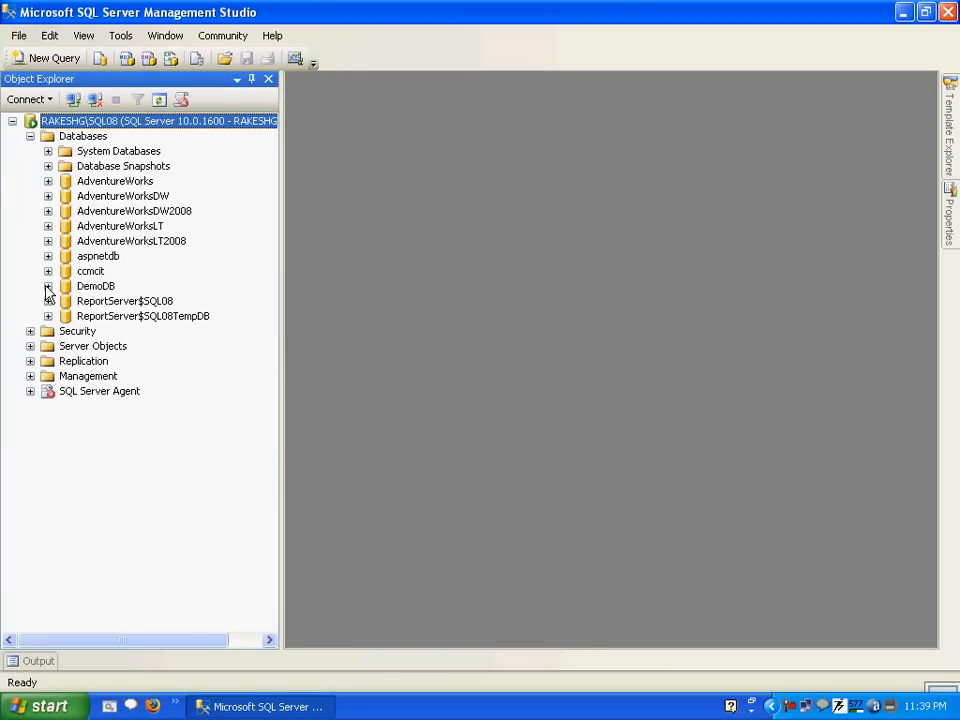
right_click(95, 315)
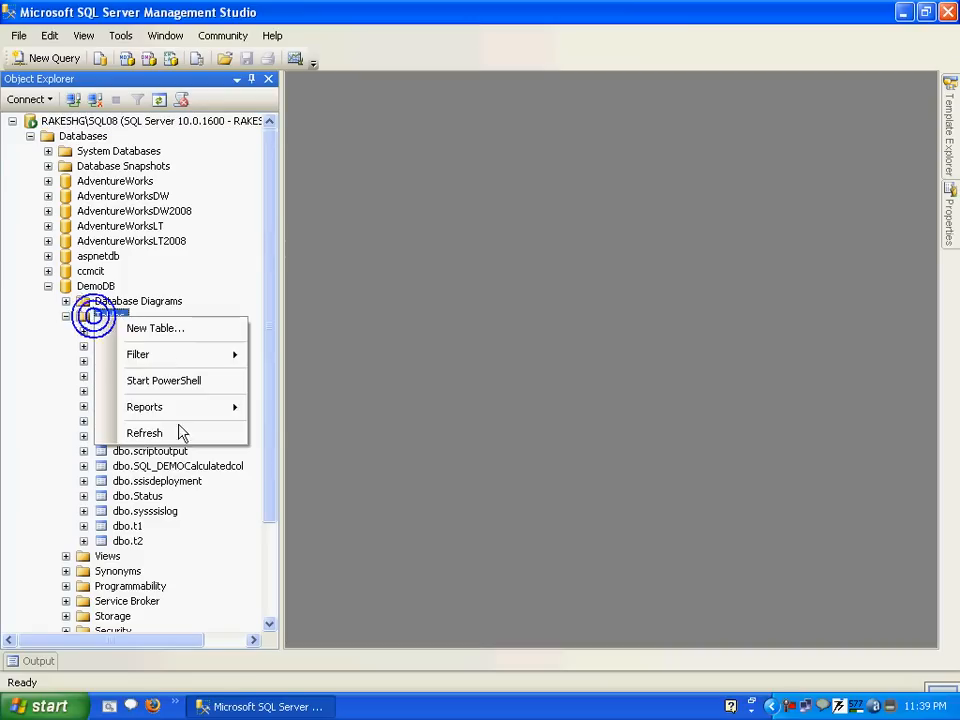
left_click(144, 432)
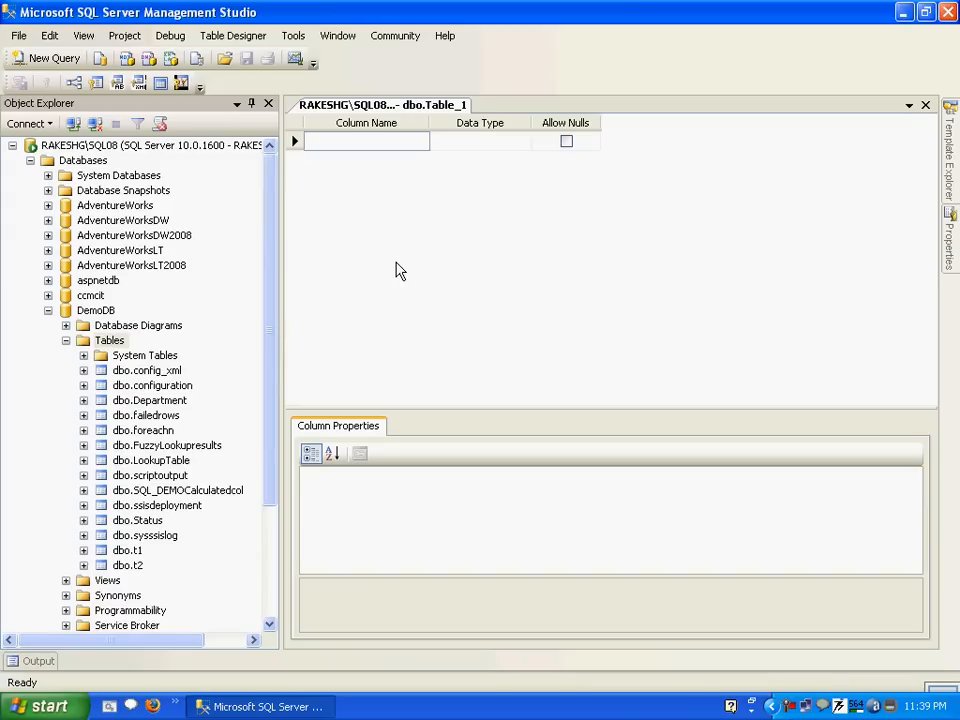
Add non-null varchar(50) columns firstname and Lastname, and begin a FullName column
type("fir")
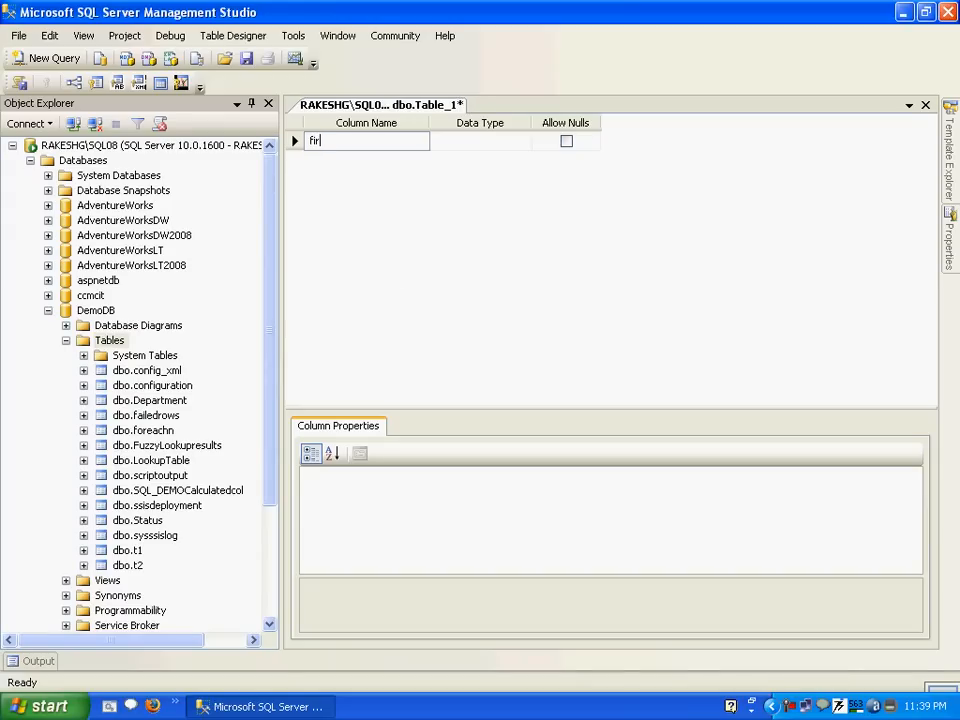
mouse_move(398, 272)
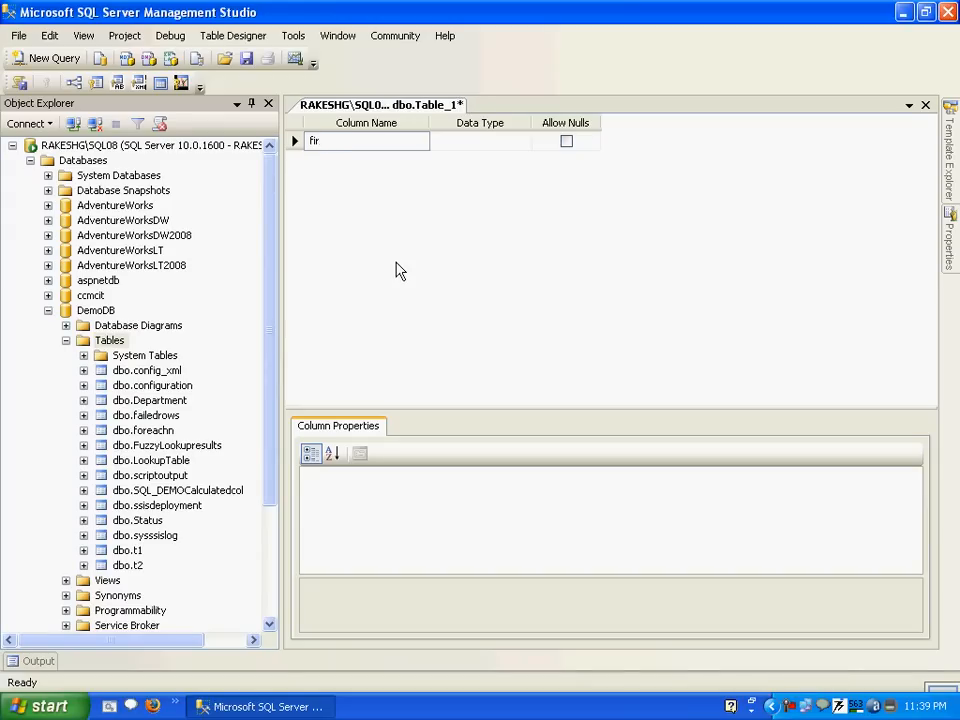
type("stname")
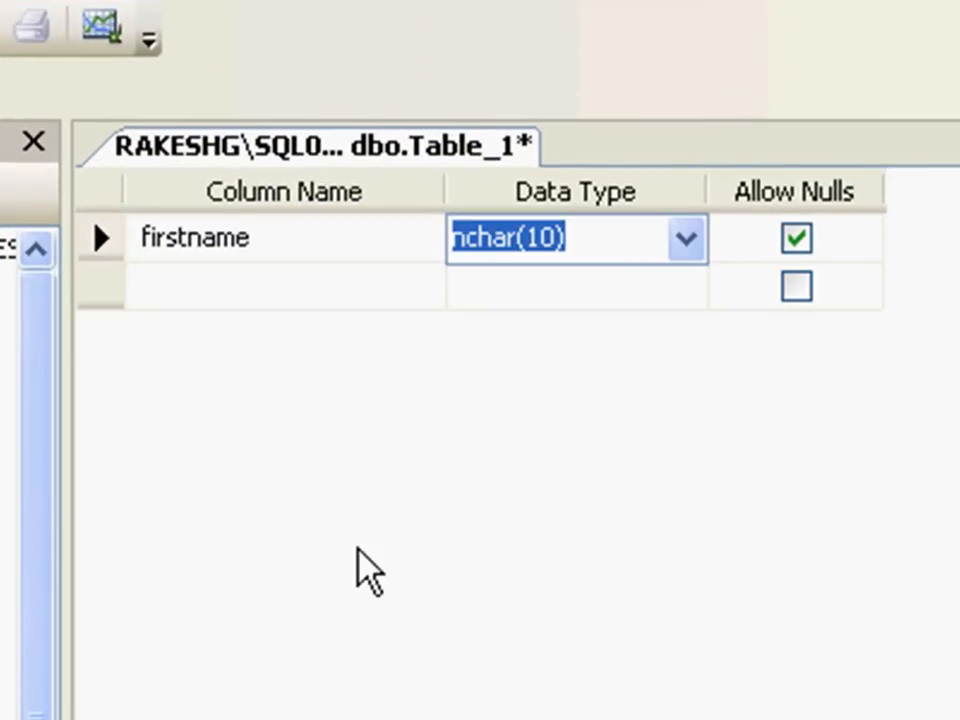
type("var")
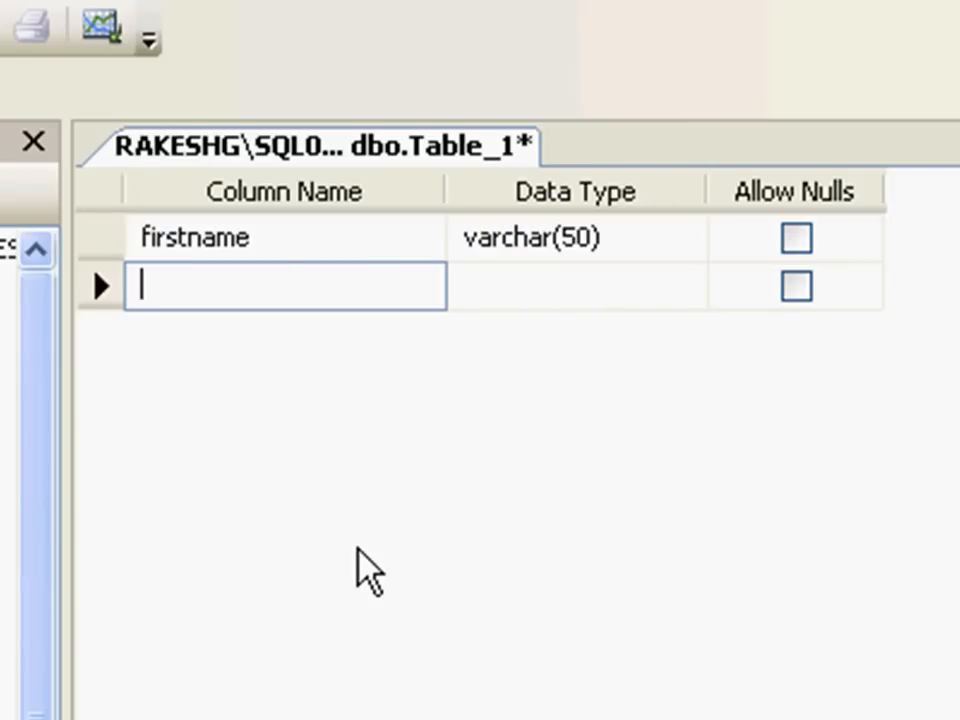
type("Lastname")
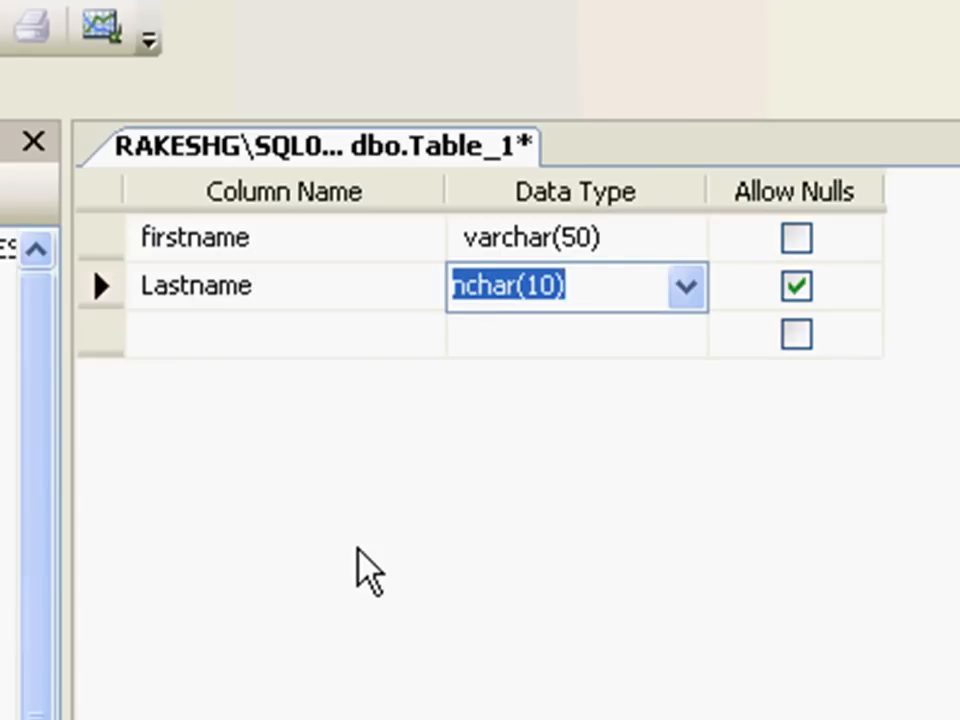
type("varchar(50)")
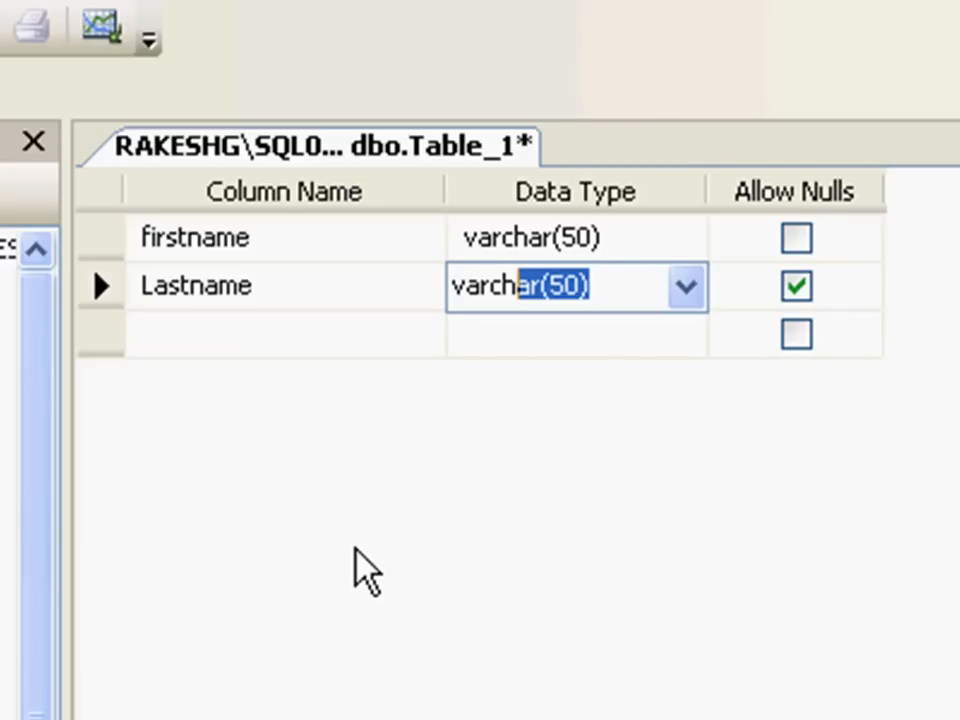
left_click(285, 334)
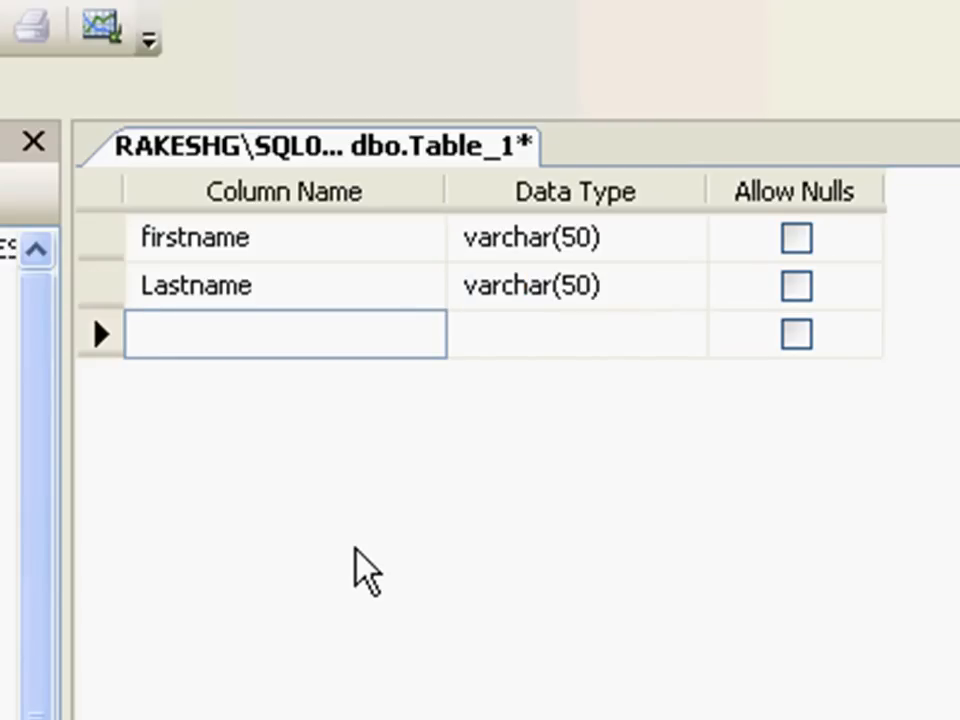
type("Fu")
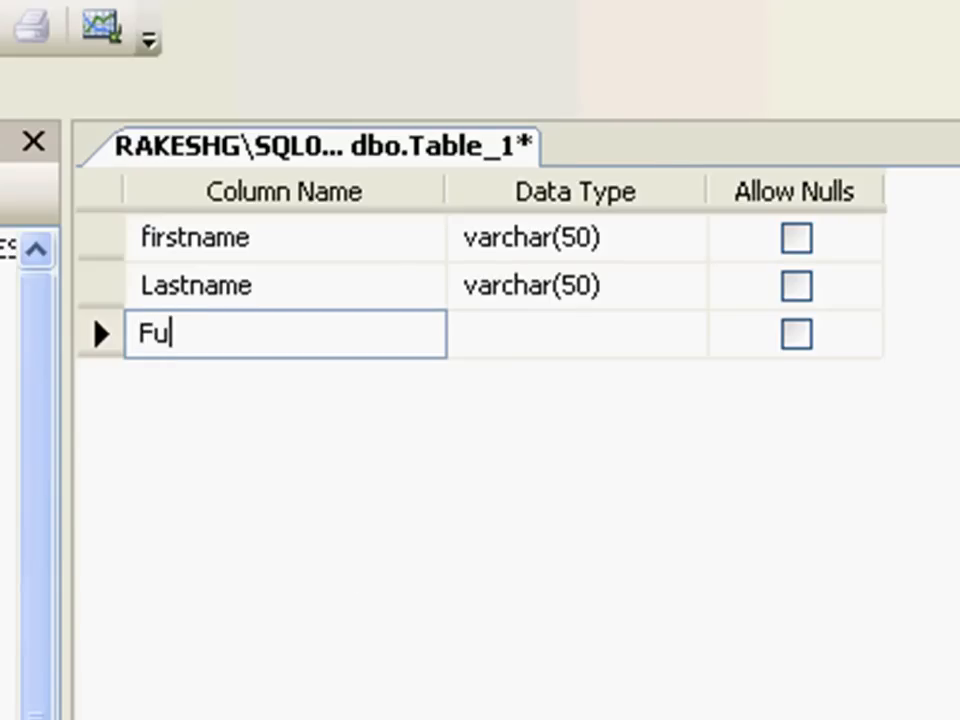
type("llName")
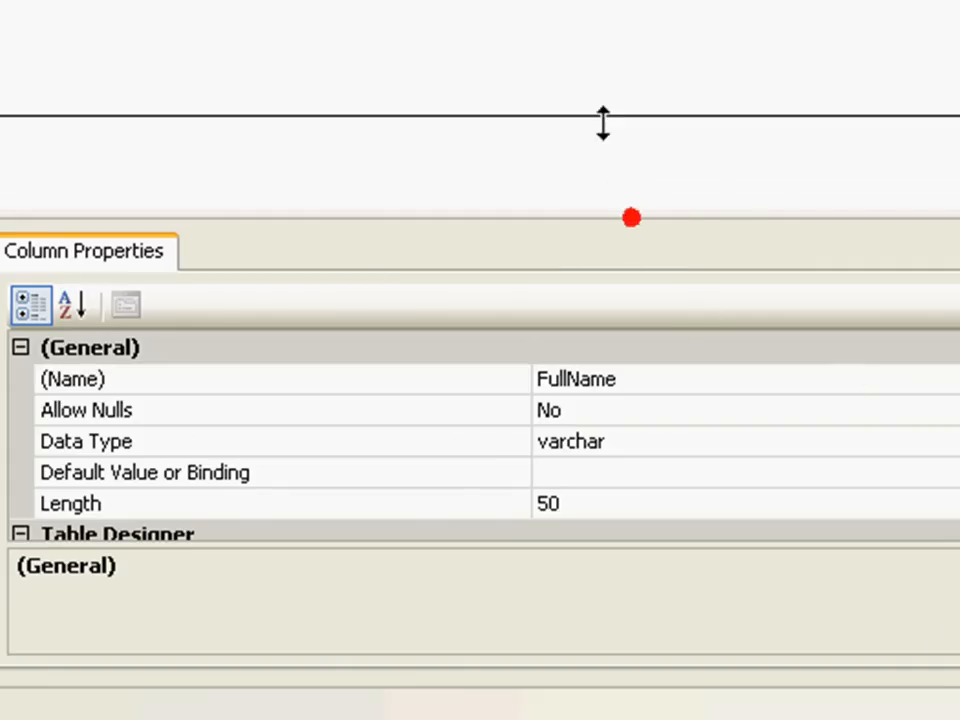
Under Computed Column Specification, enter firstname+lastname as FullName's formula
left_click_drag(603, 120, 603, 100)
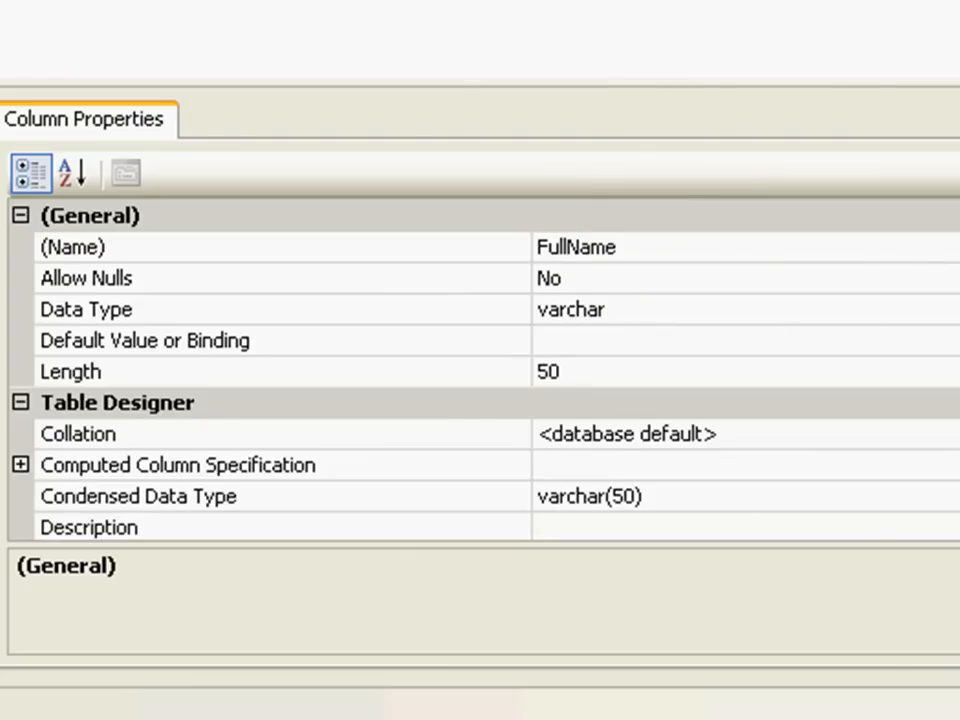
scroll("down", 3)
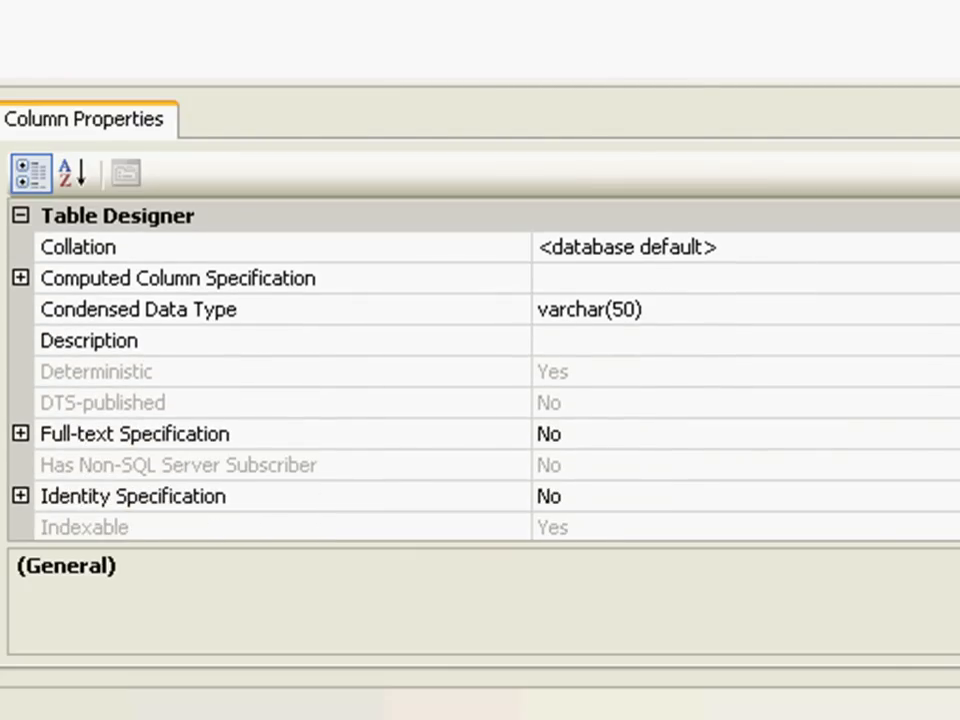
mouse_move(140, 312)
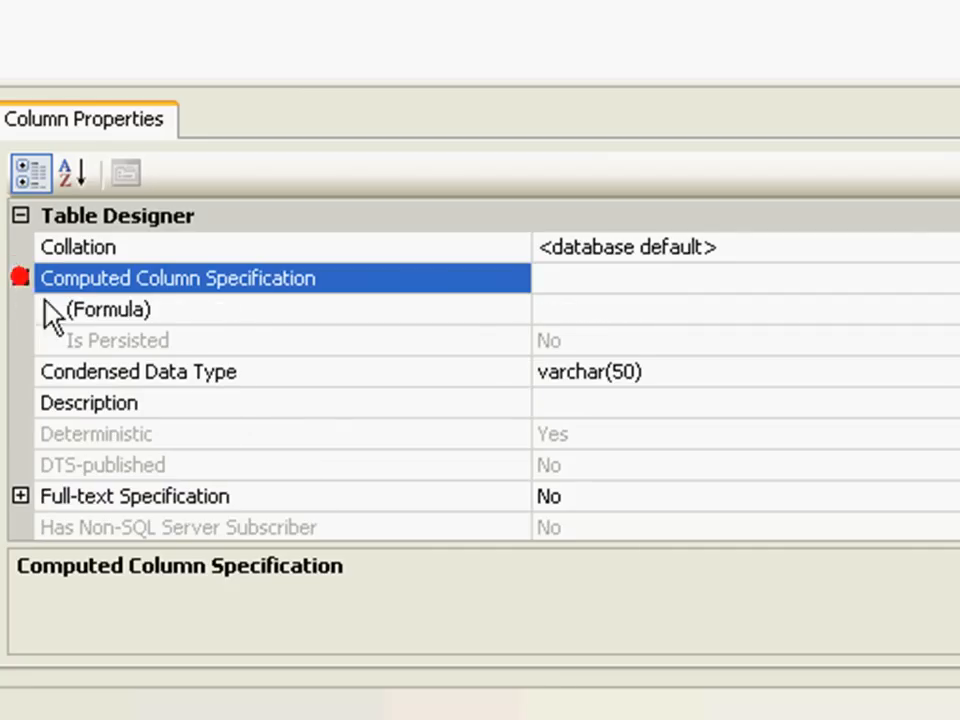
left_click(108, 309)
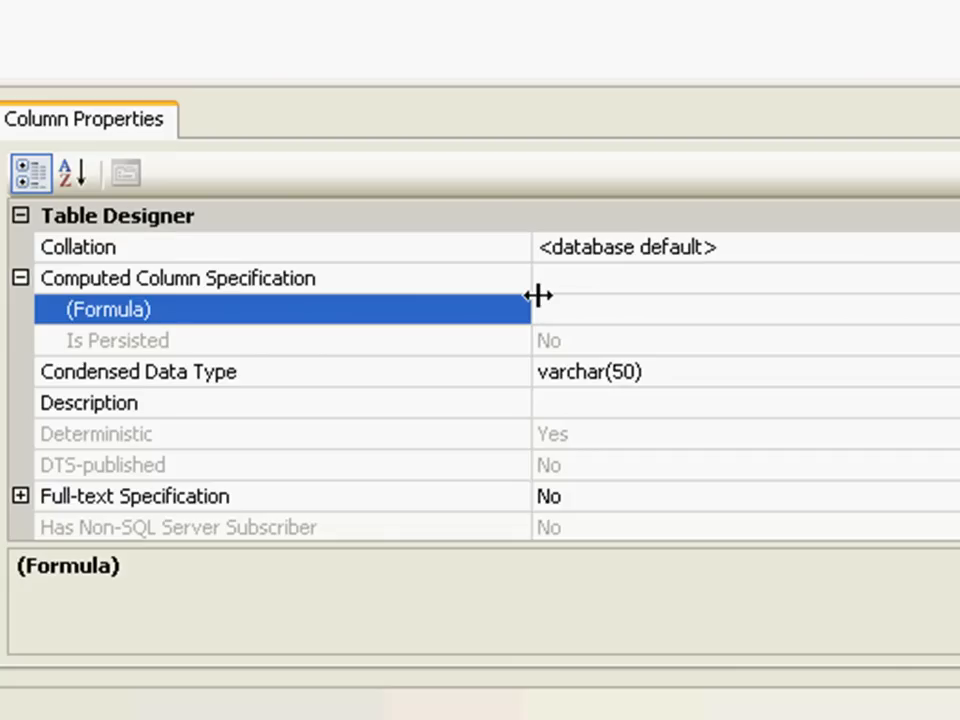
left_click(560, 309)
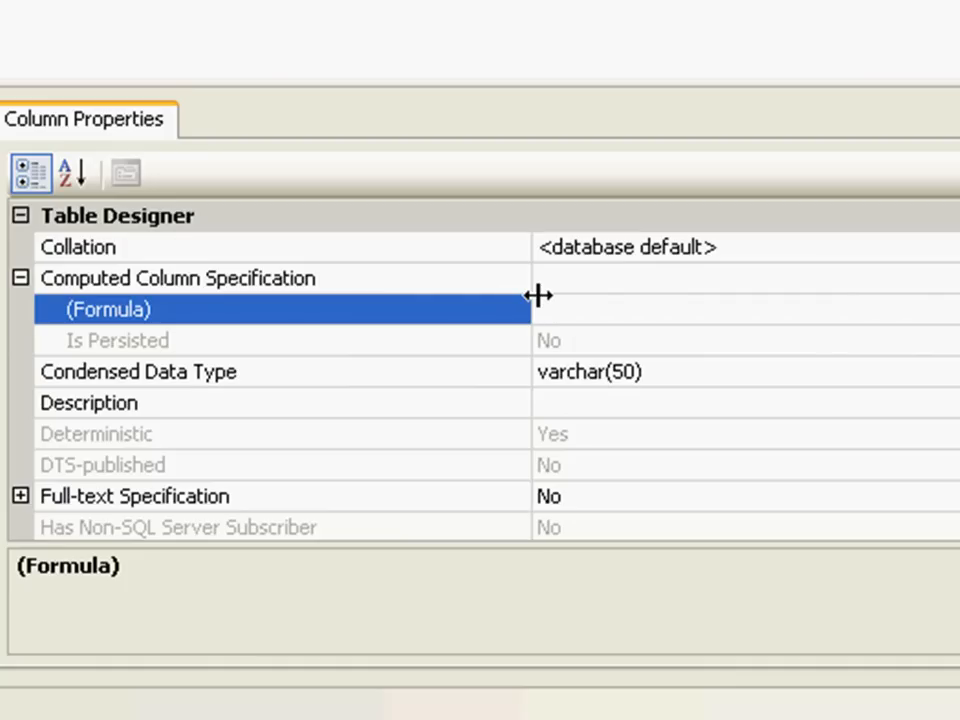
type("fies")
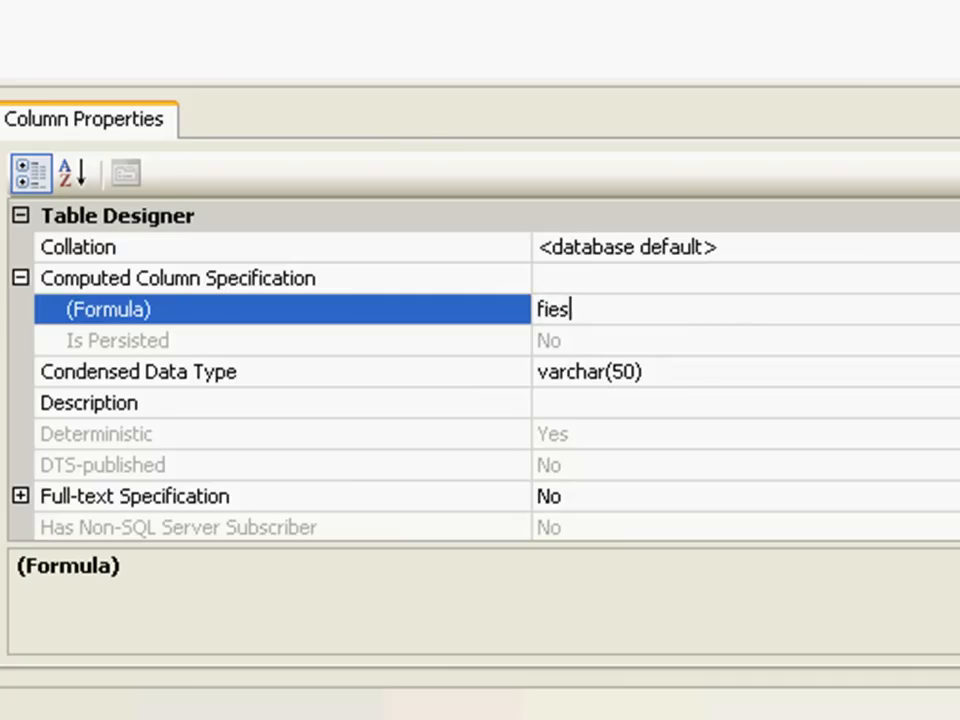
type("firstb")
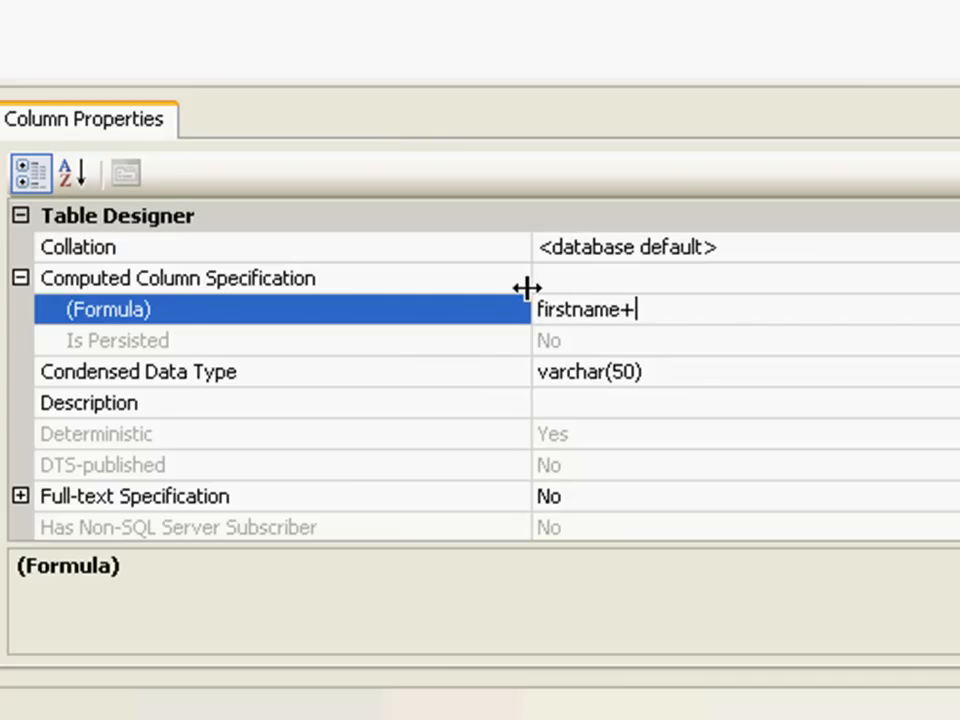
type("last")
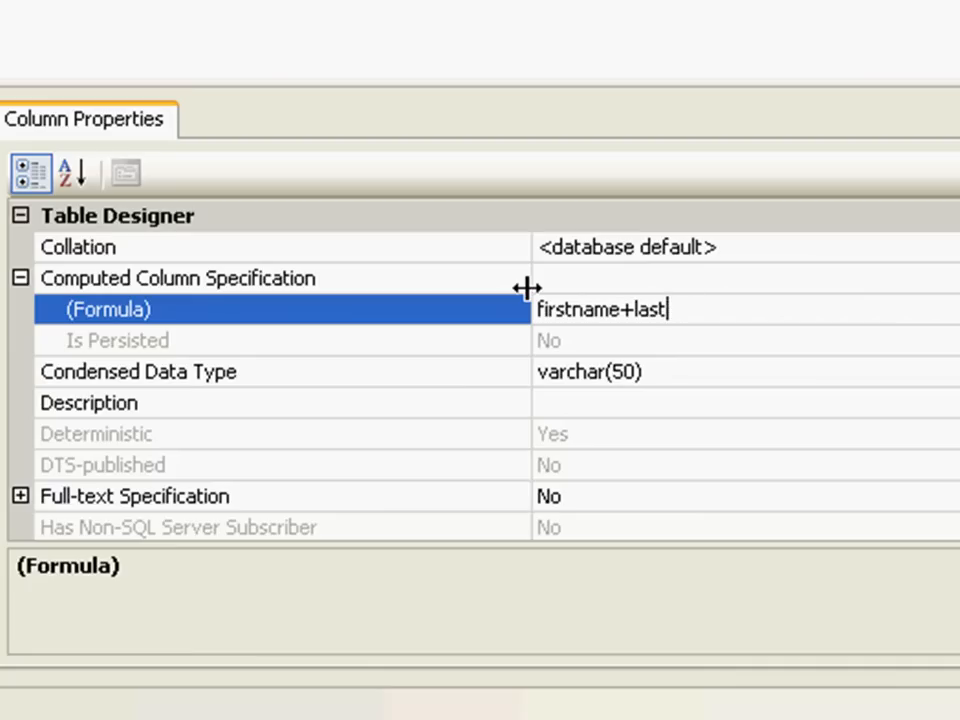
type("name")
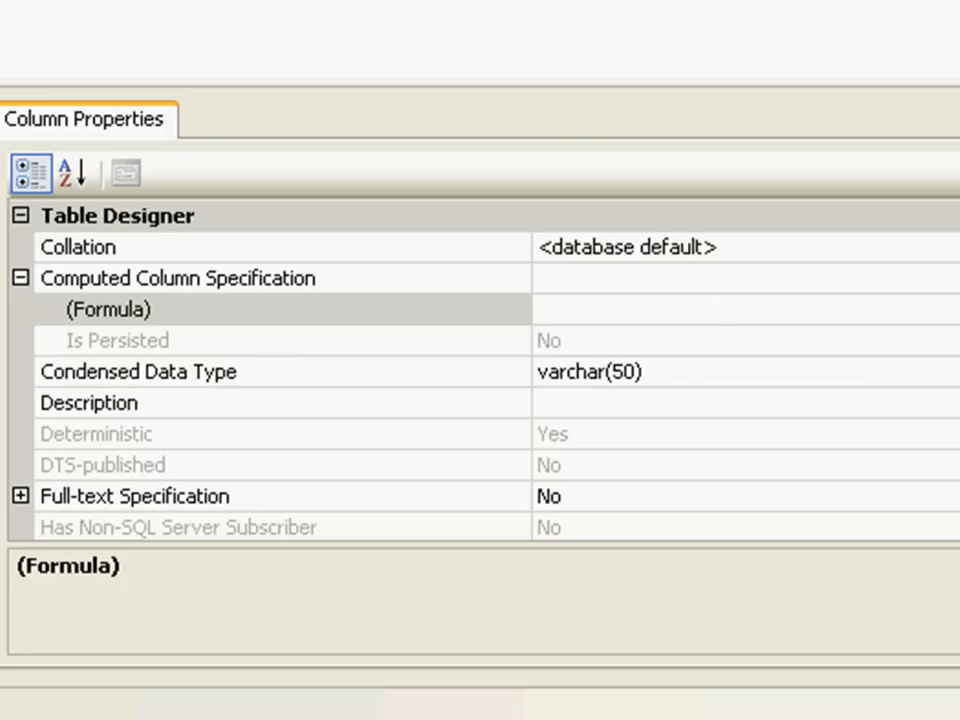
type("firstname+lastname")
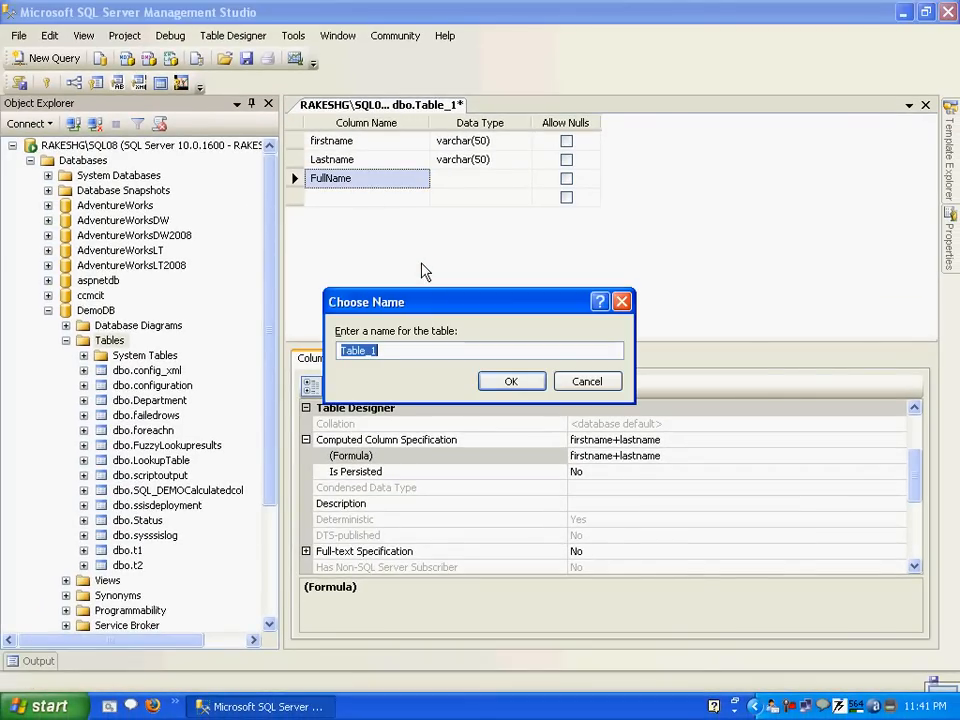
Save the table as demo_compute and dismiss the trigger-blocked save error messages
type("demo_c")
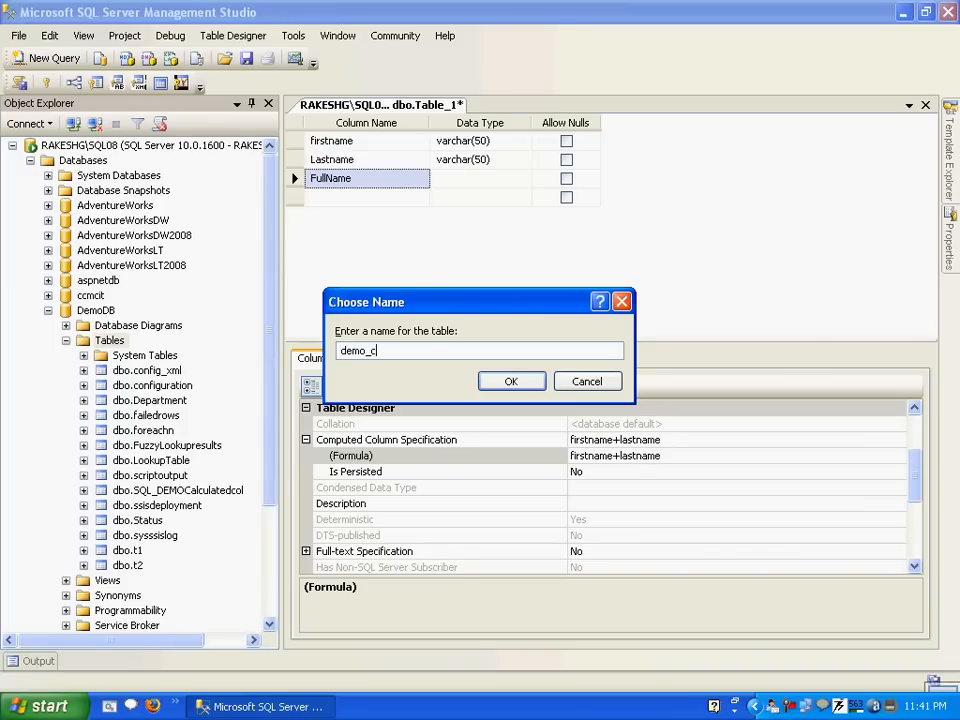
type("ompute")
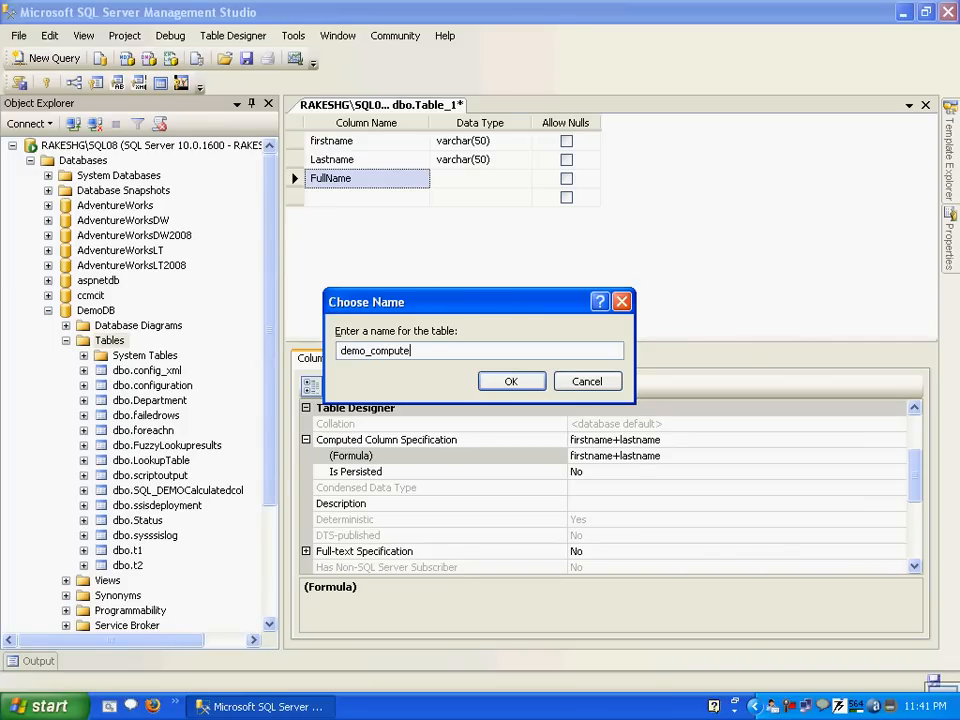
mouse_move(511, 381)
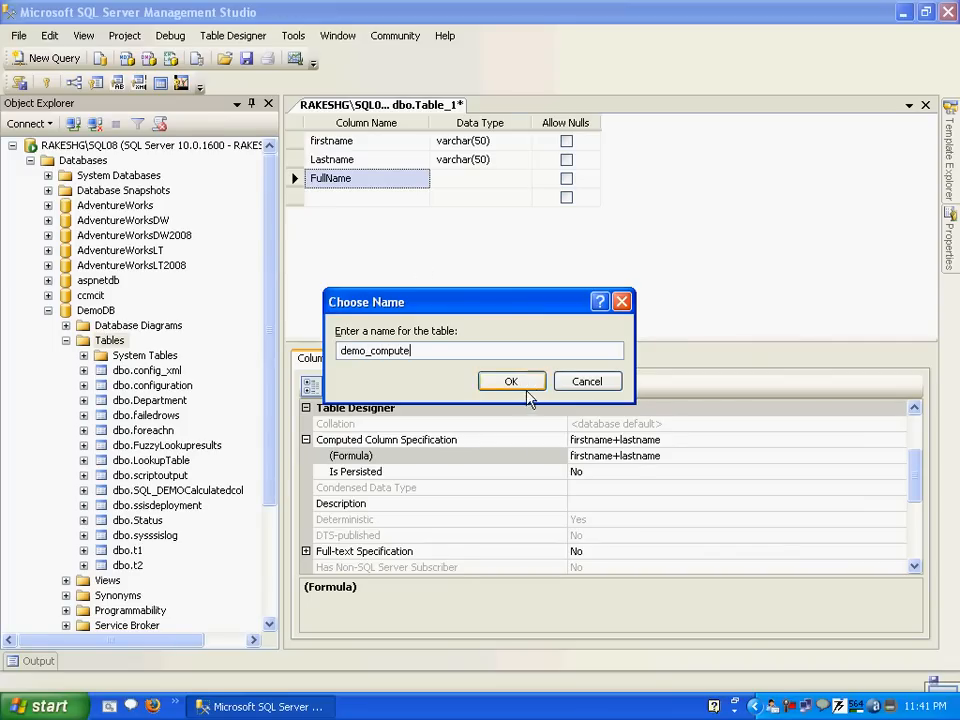
left_click(511, 381)
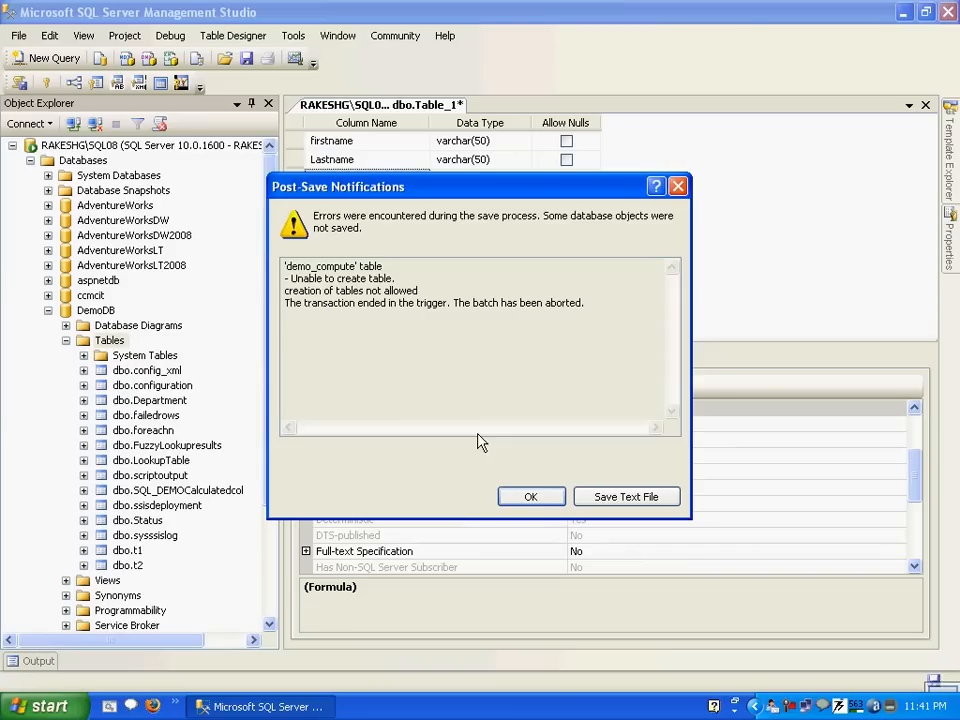
mouse_move(334, 294)
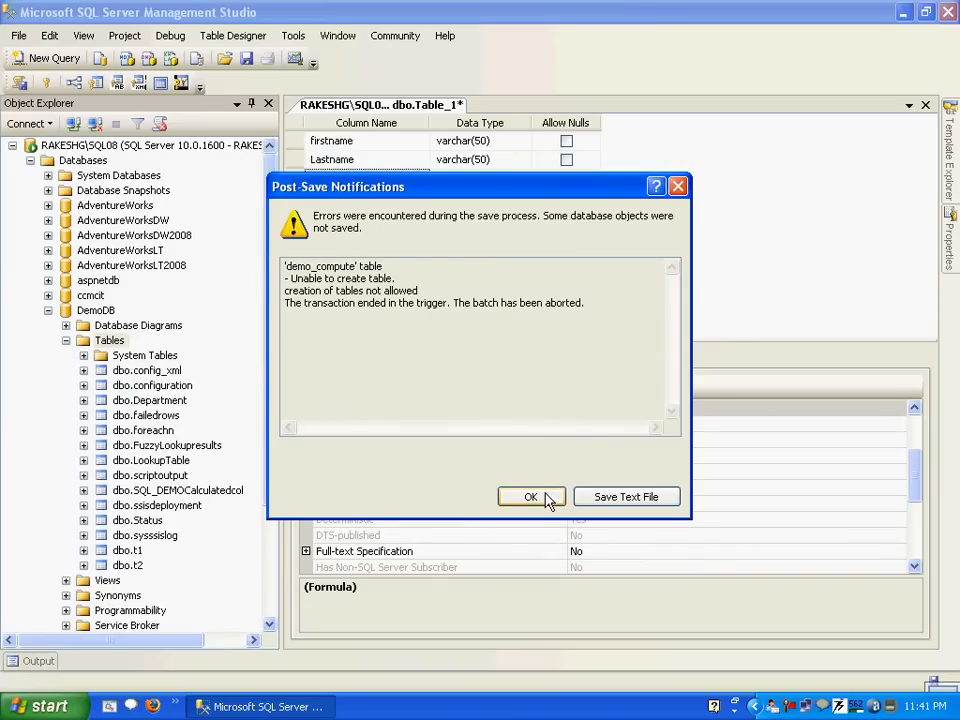
left_click(531, 496)
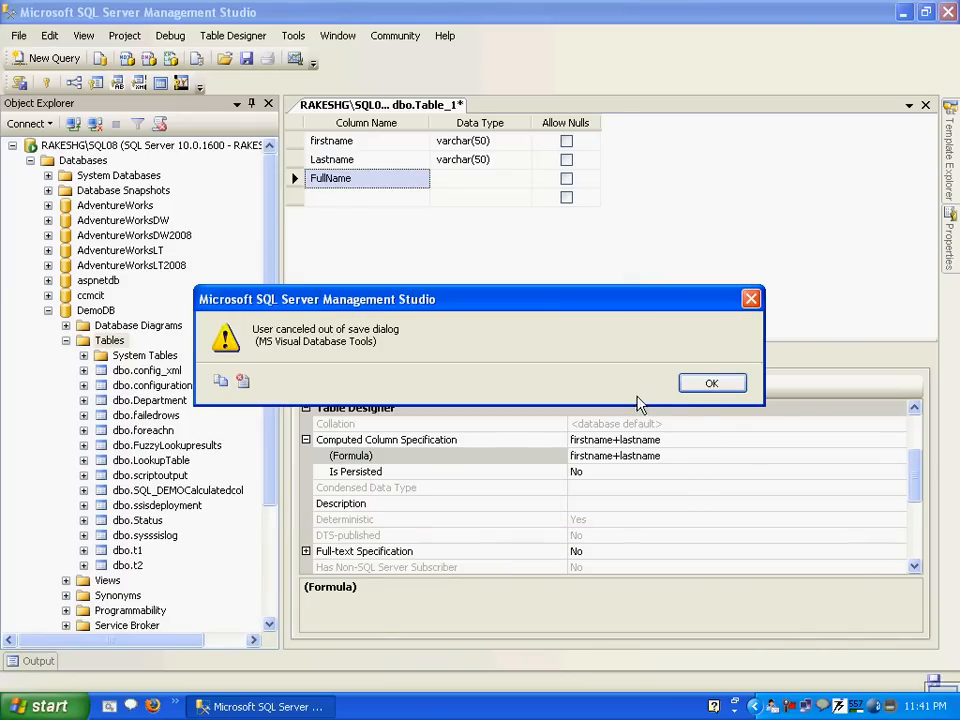
left_click(711, 383)
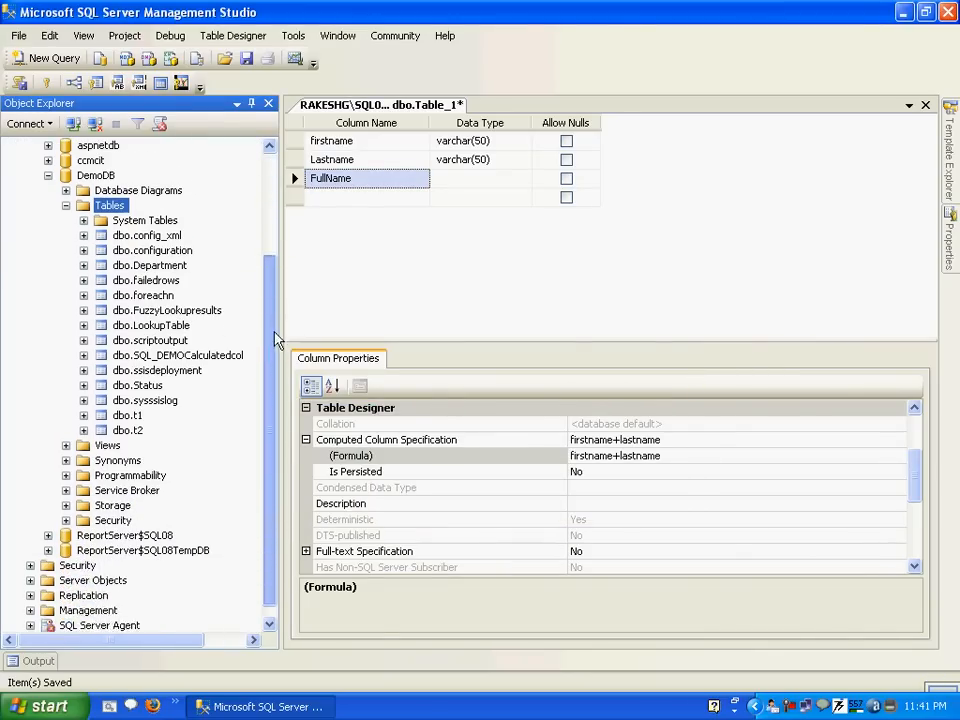
Expand DemoDB's Programmability > Database Triggers and select dbtriggers
scroll("up", 3)
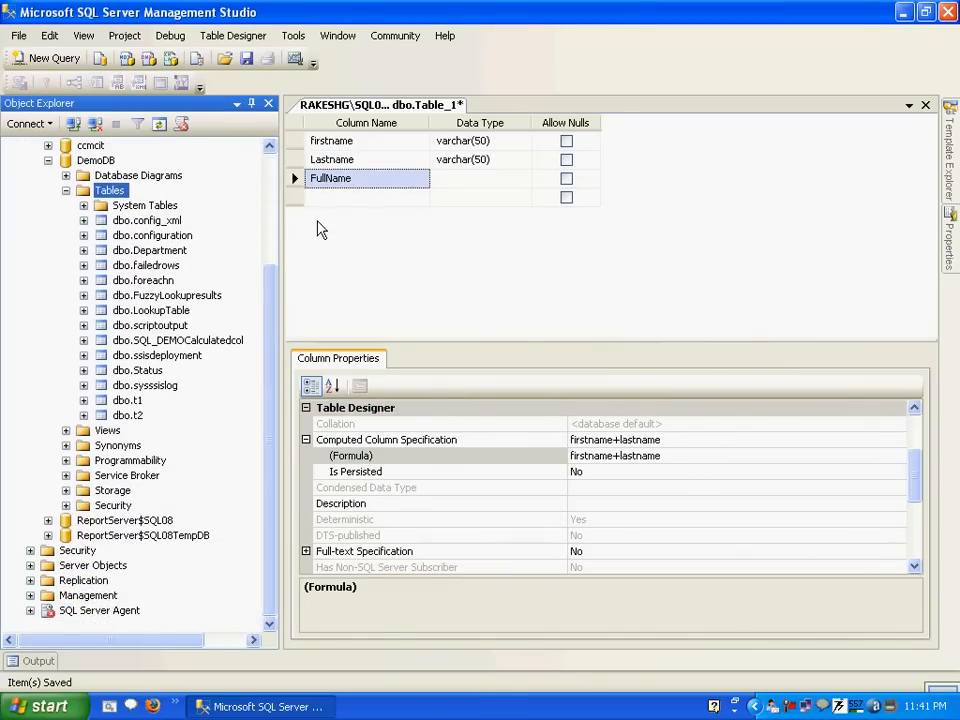
mouse_move(62, 457)
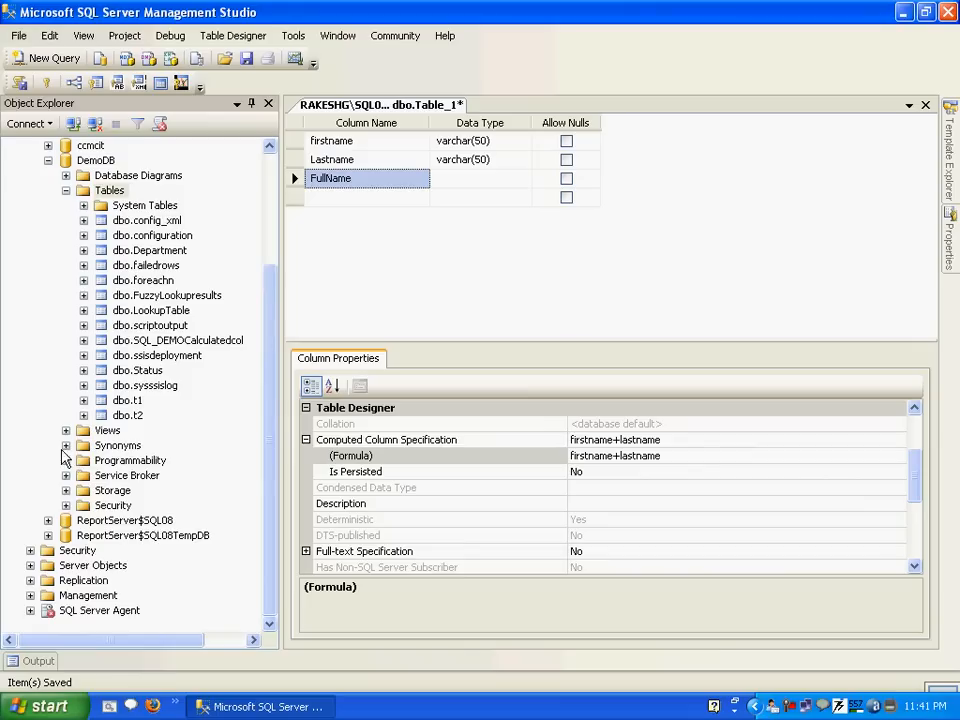
left_click(66, 460)
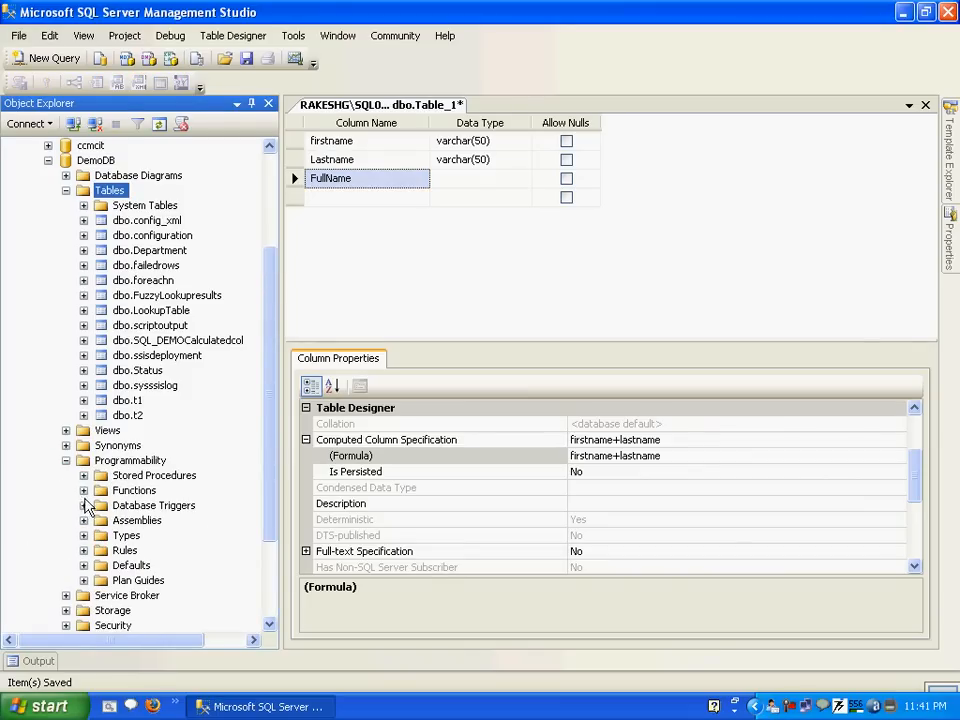
left_click(84, 505)
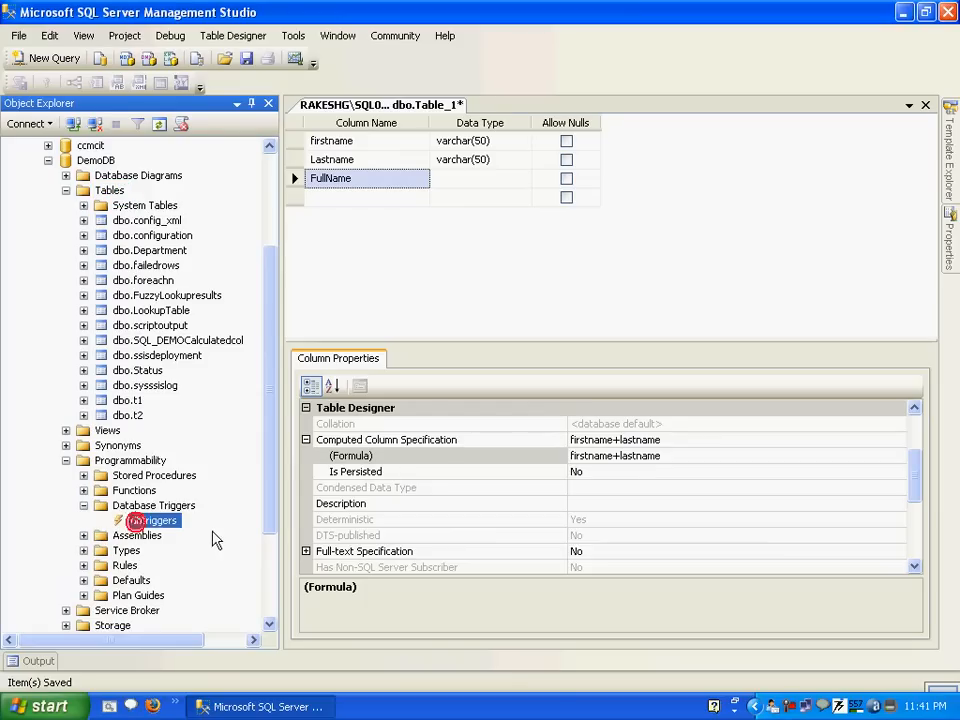
left_click(152, 520)
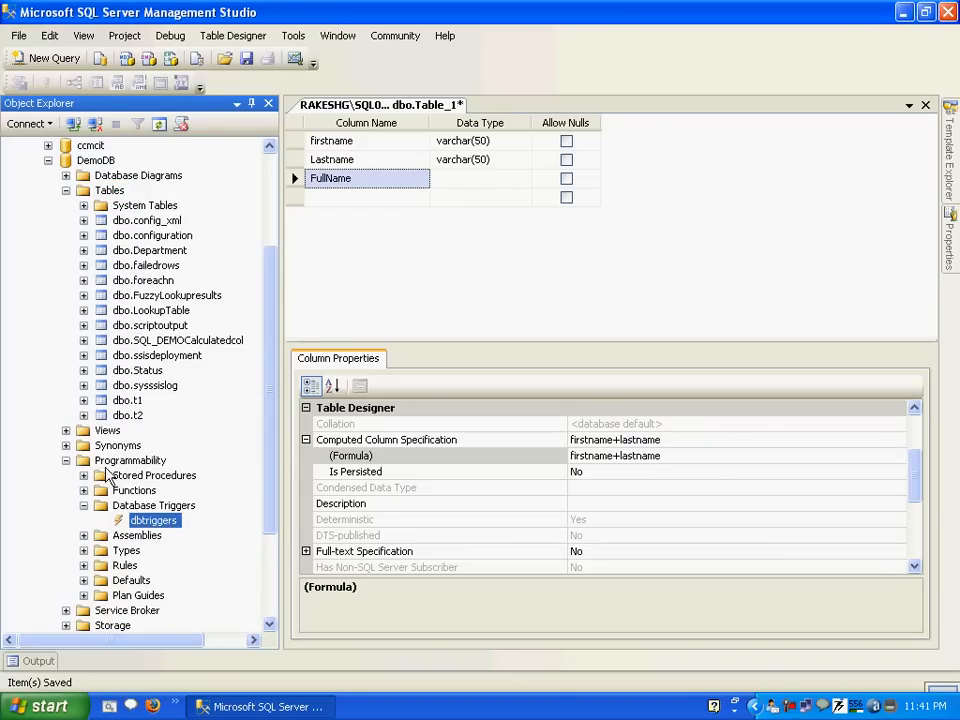
Delete the dbtriggers database trigger, confirming in the Delete Object dialog
right_click(153, 520)
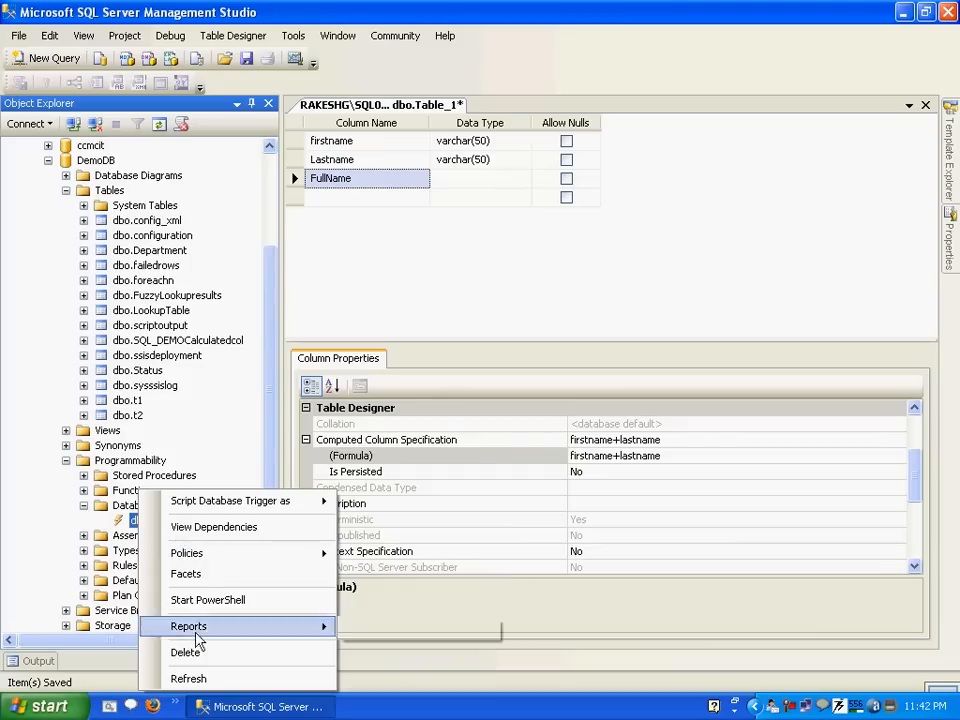
left_click(185, 652)
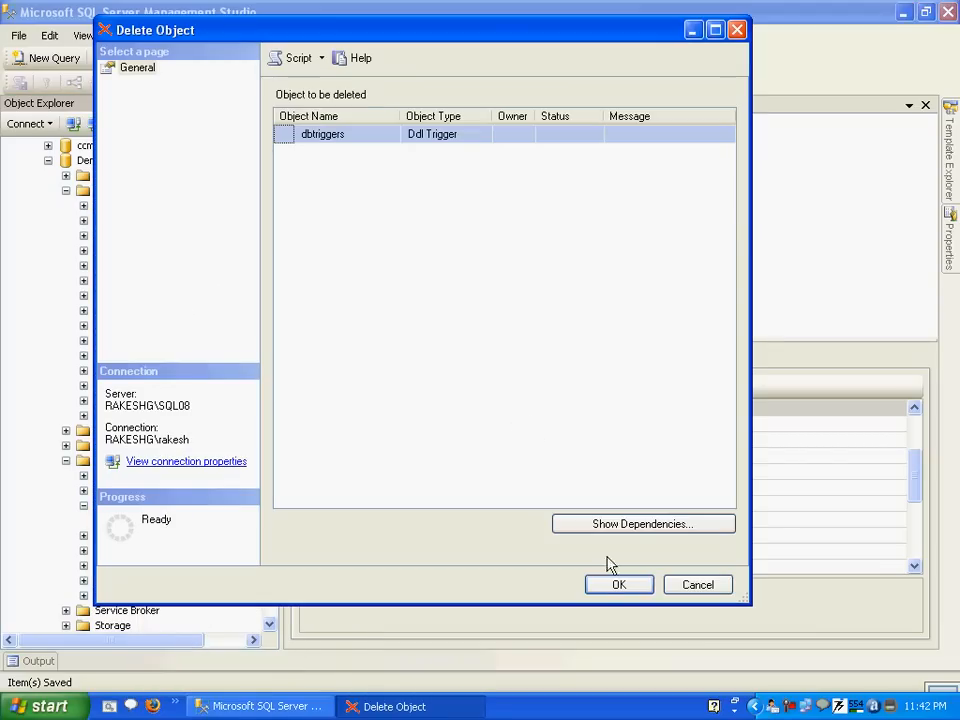
left_click(618, 585)
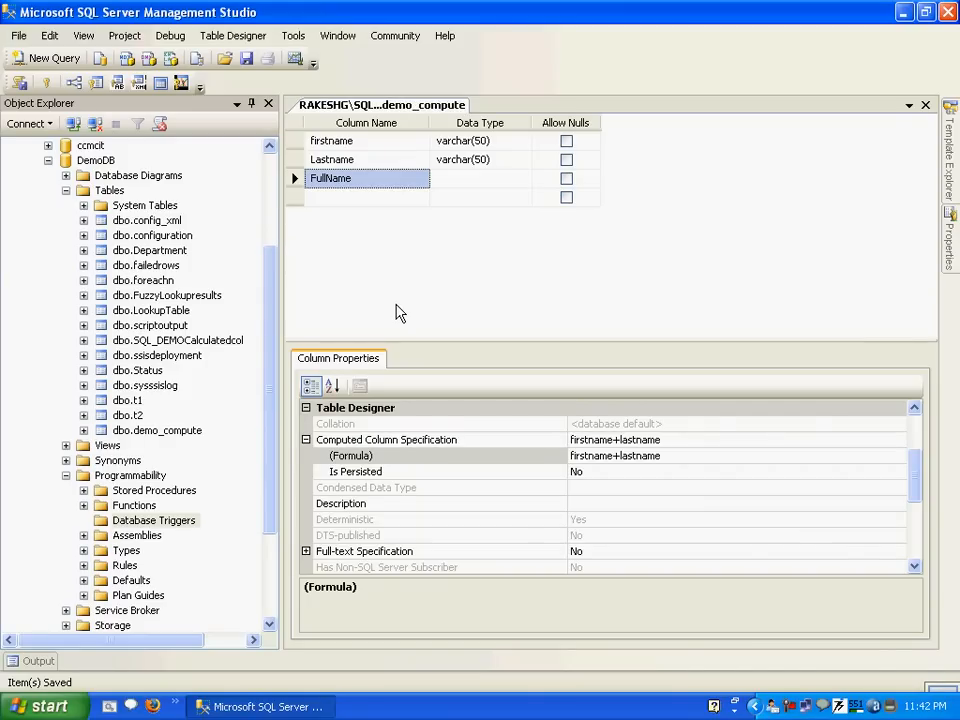
mouse_move(145, 380)
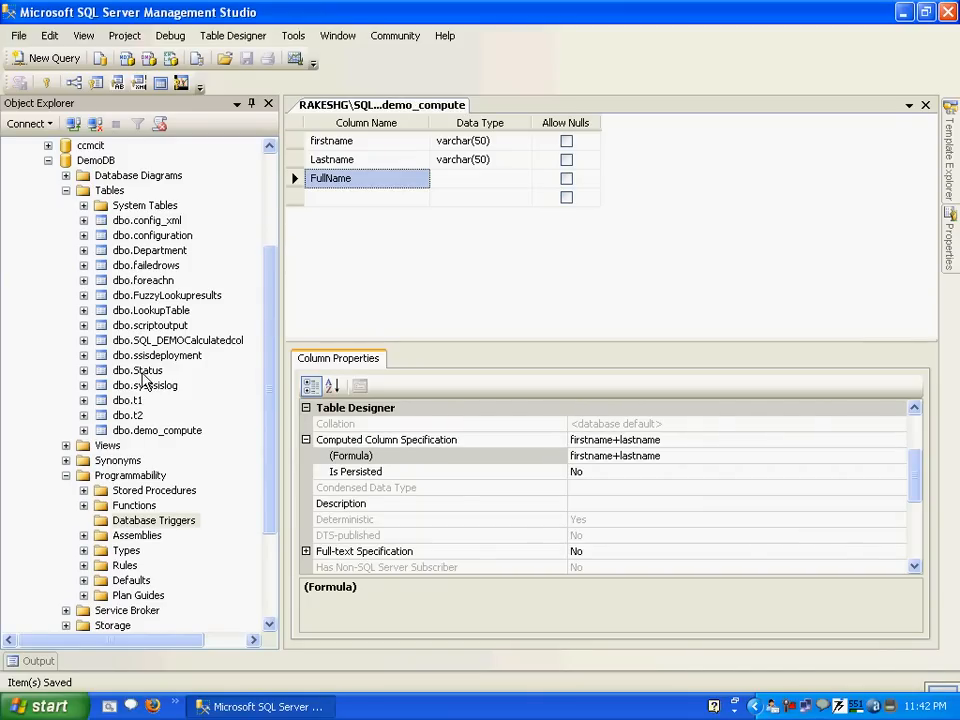
Refresh DemoDB's Tables list and open a new SQLQuery1 window on DemoDB
right_click(109, 189)
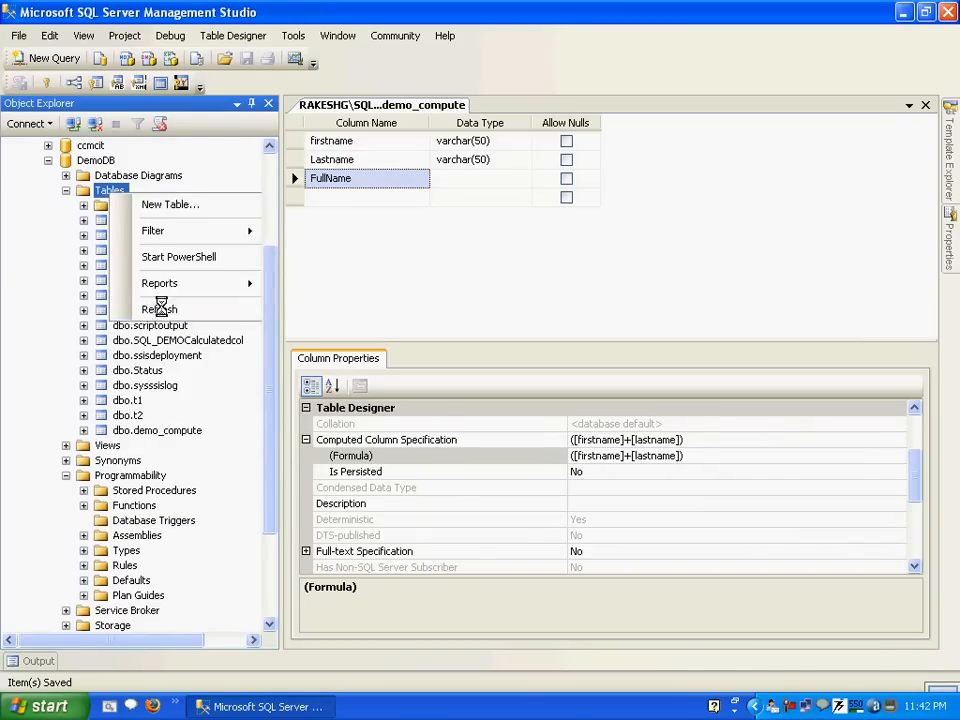
left_click(159, 309)
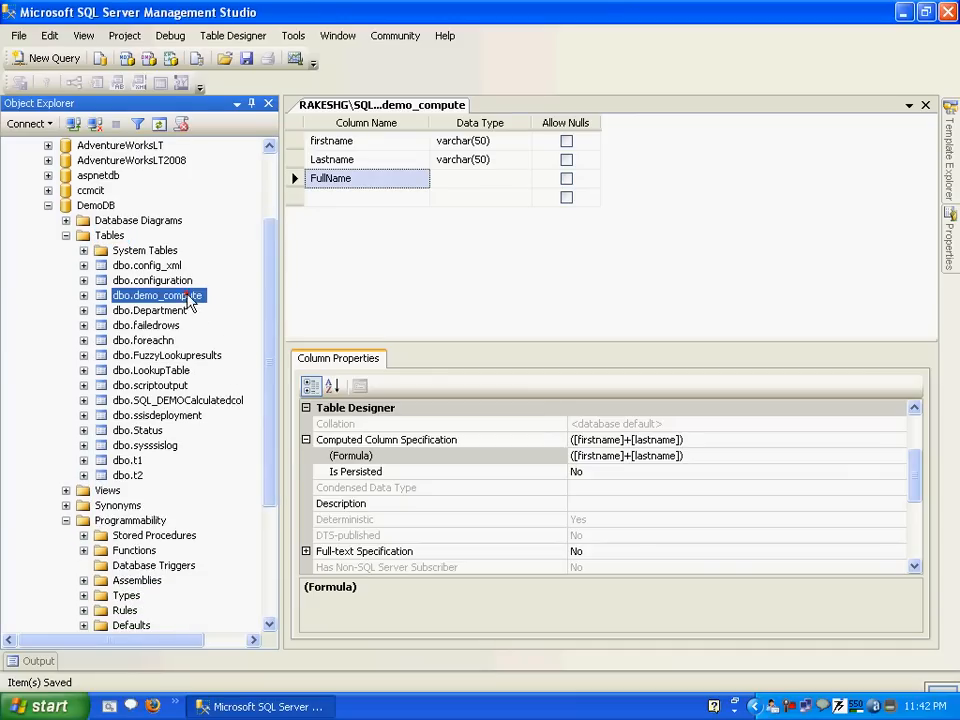
mouse_move(337, 277)
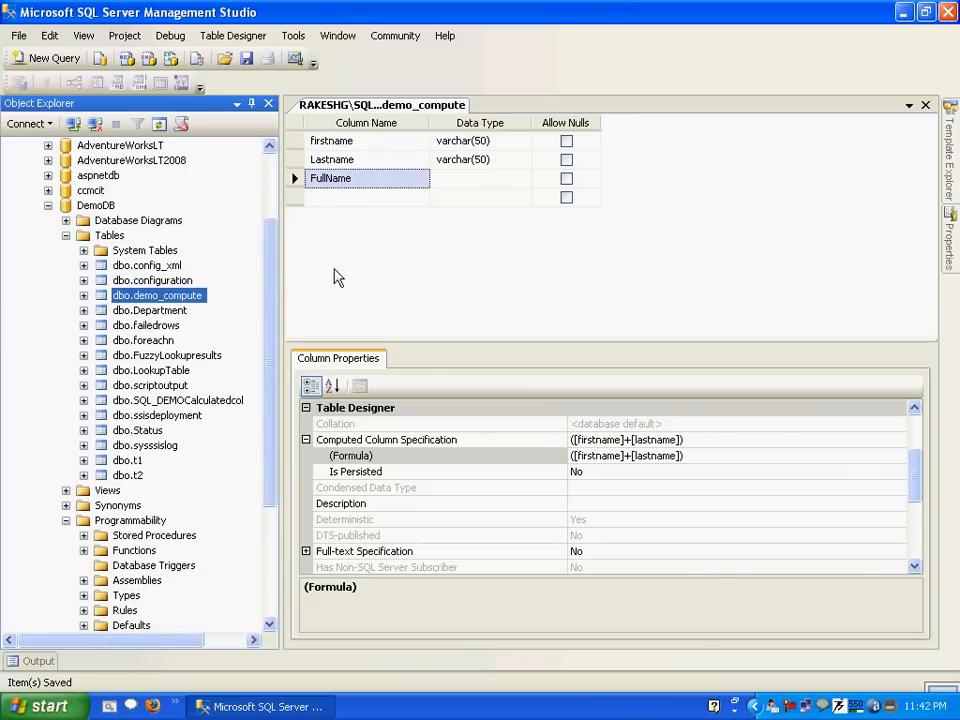
right_click(96, 205)
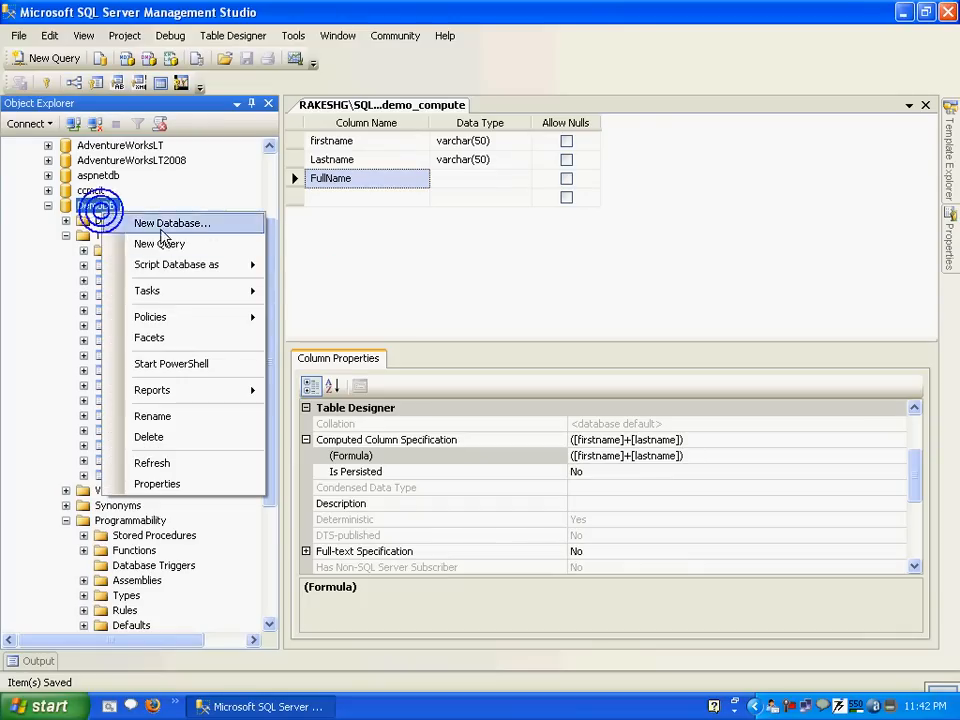
left_click(159, 243)
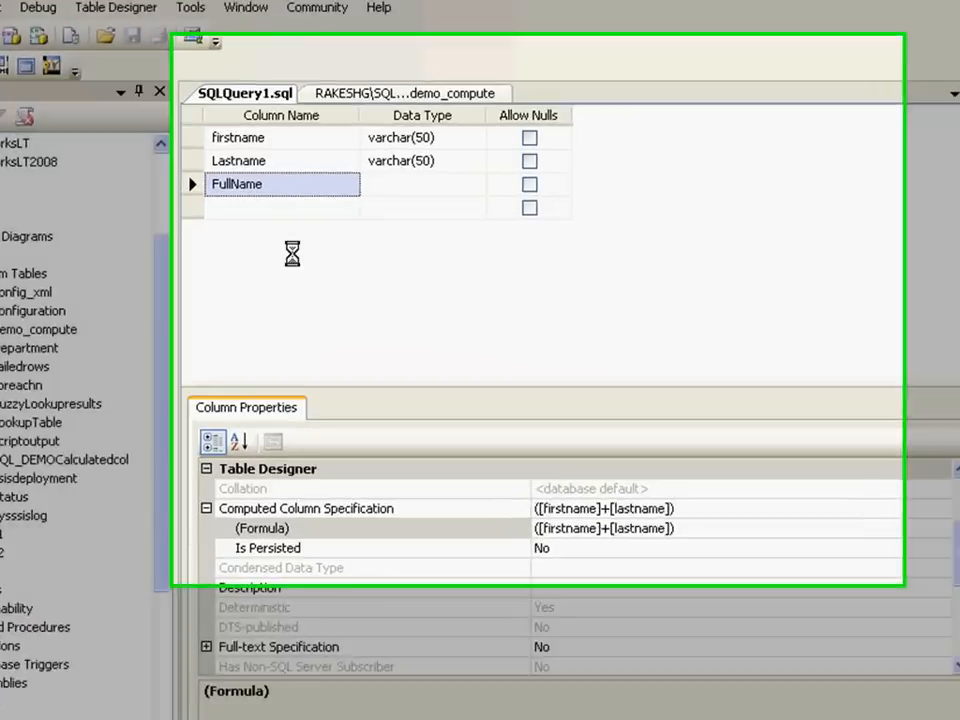
Write insert into dbo.demo_compute values ('abc', 'pqr') in the new query
left_click(245, 93)
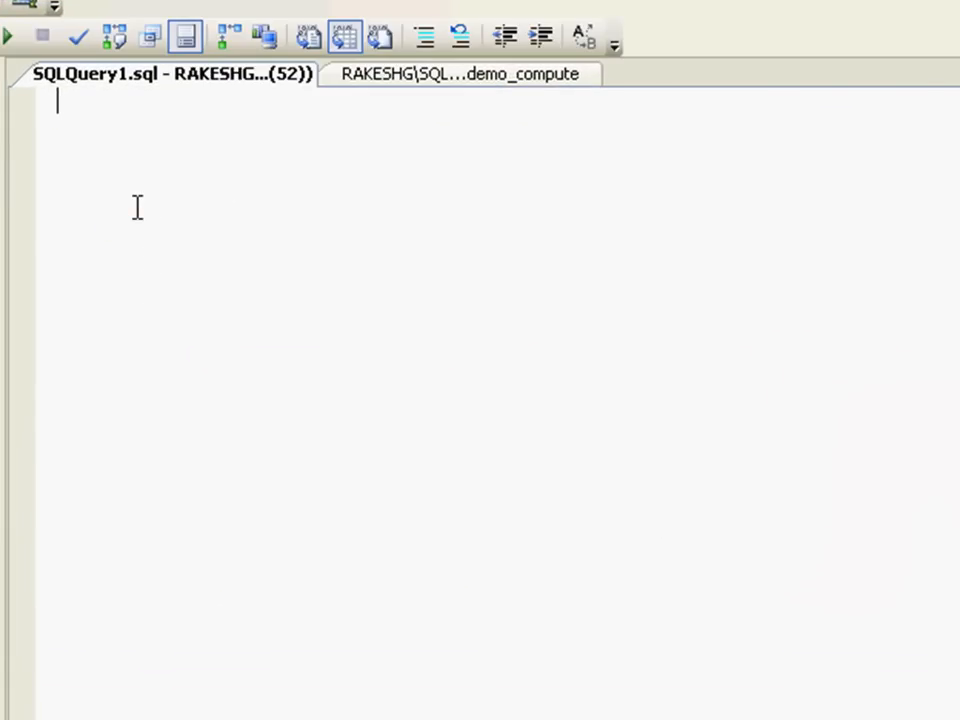
type("ins")
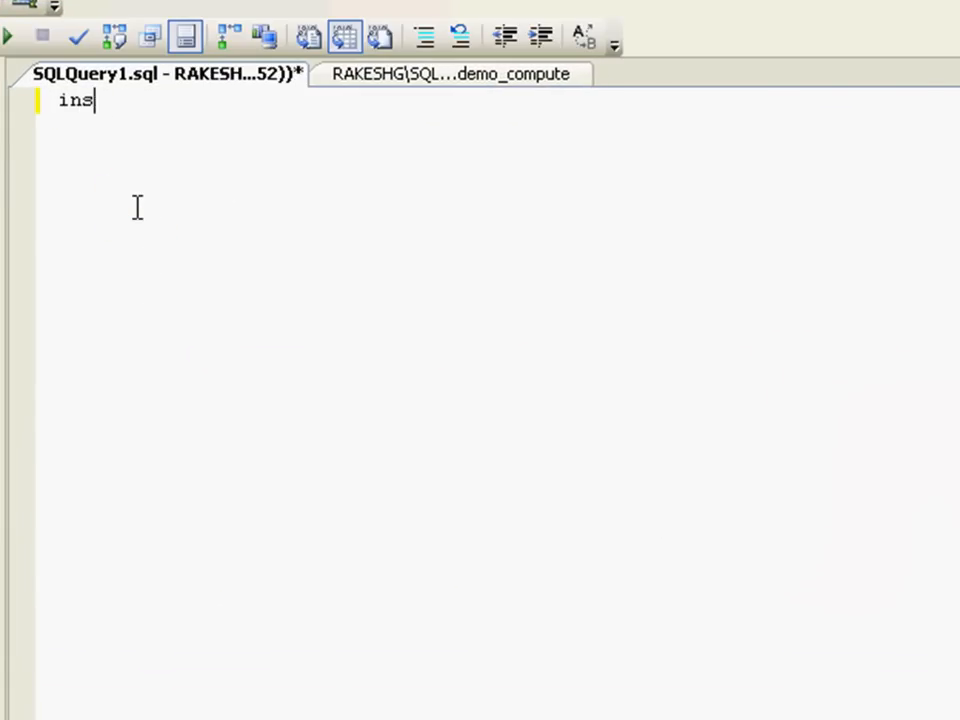
type("ert i")
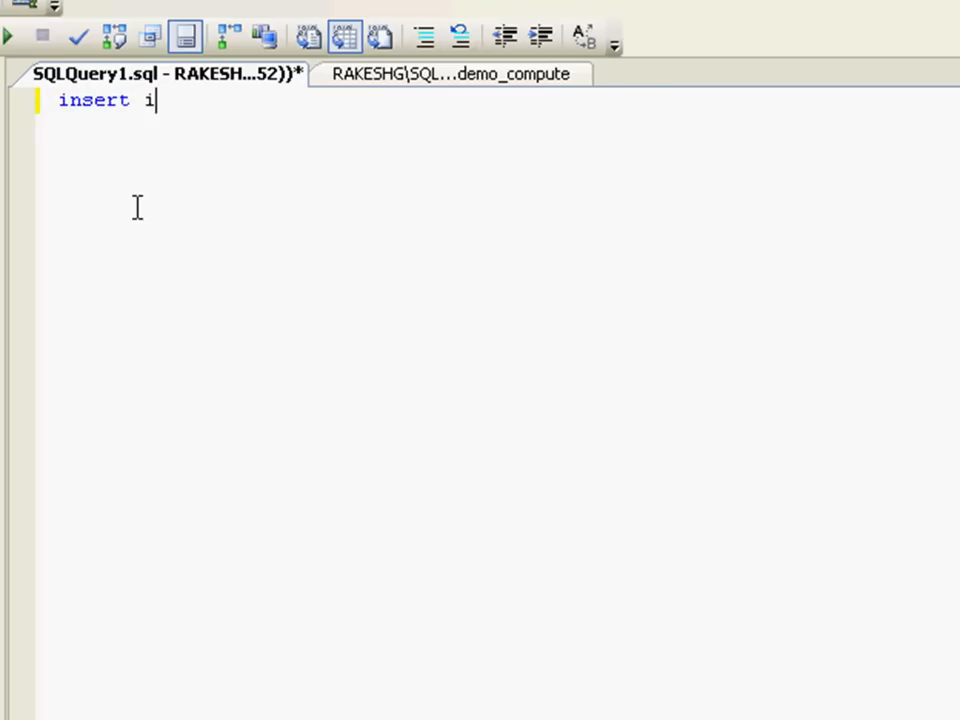
type("nto")
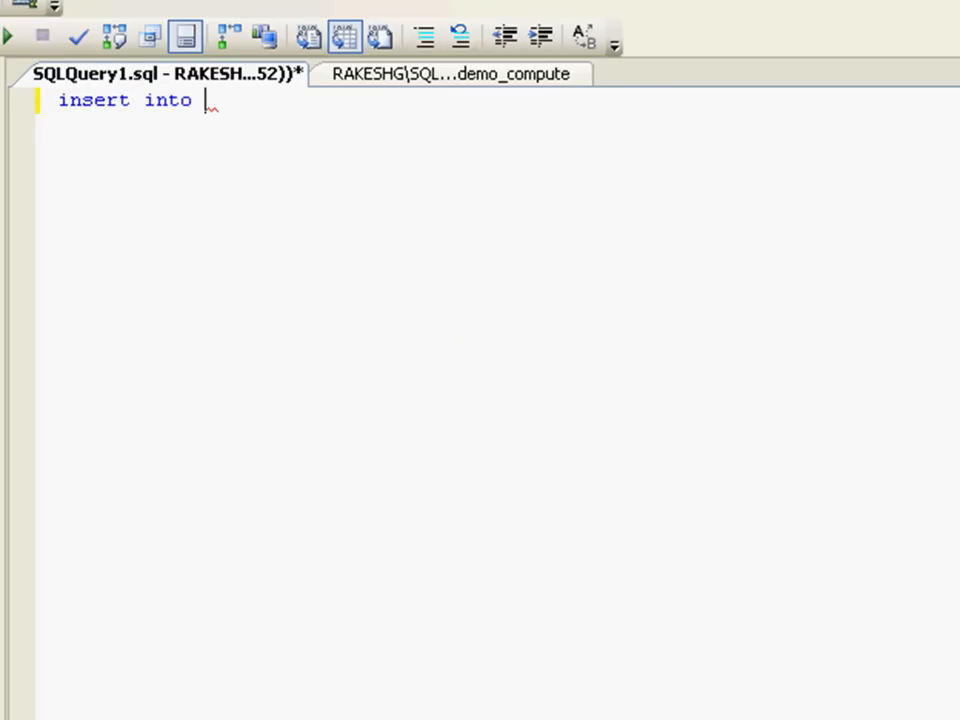
type("dbo.demo_compute")
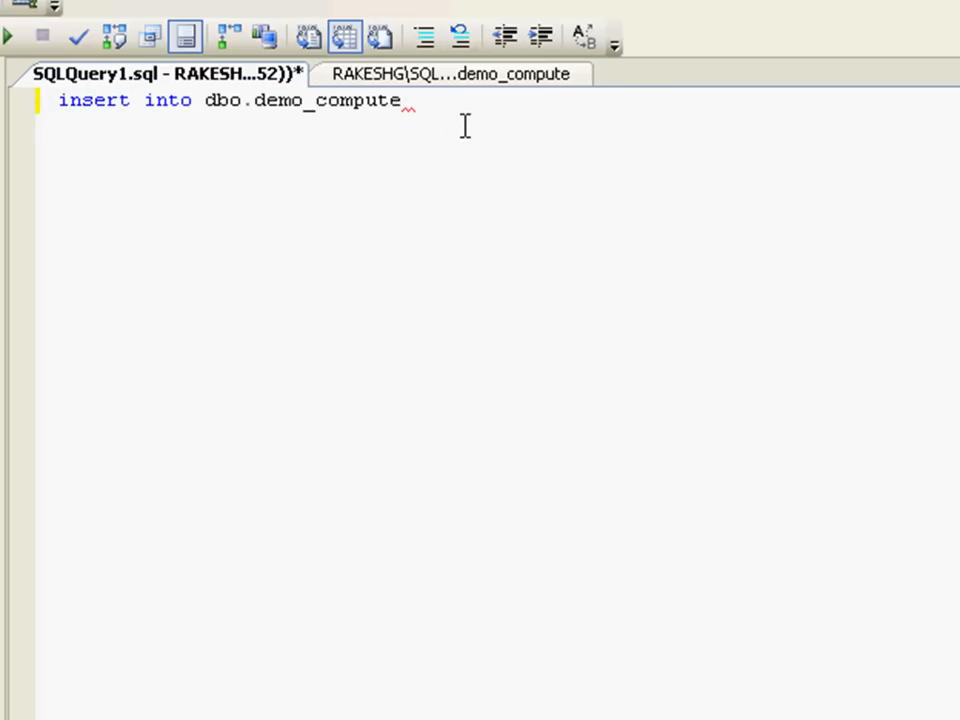
type("values (")
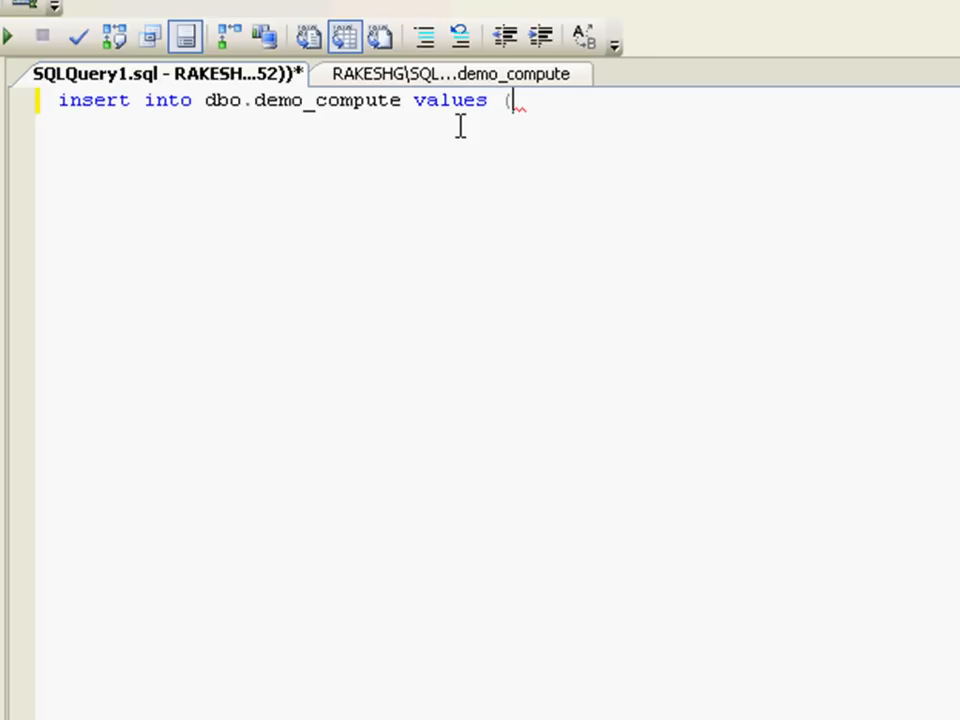
type("'abc")
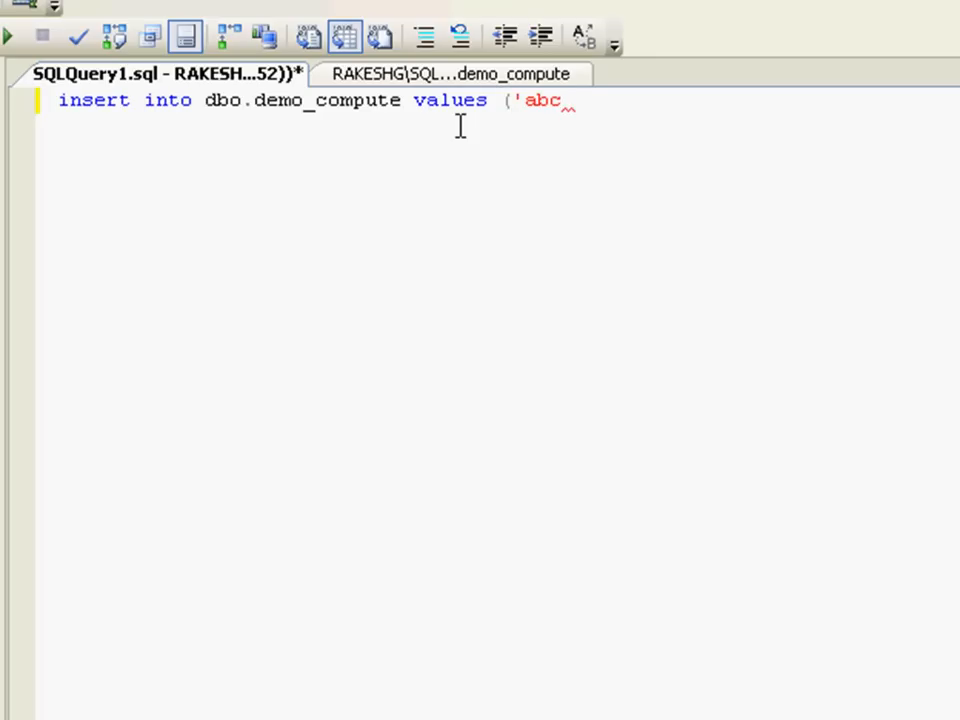
type("', 'p")
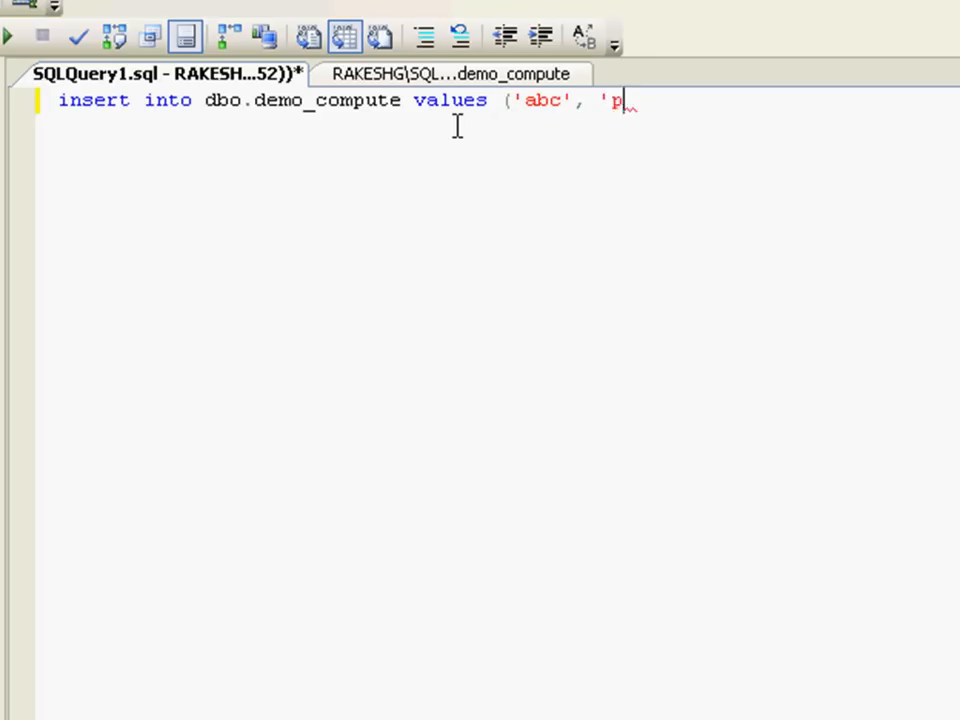
type("qr')")
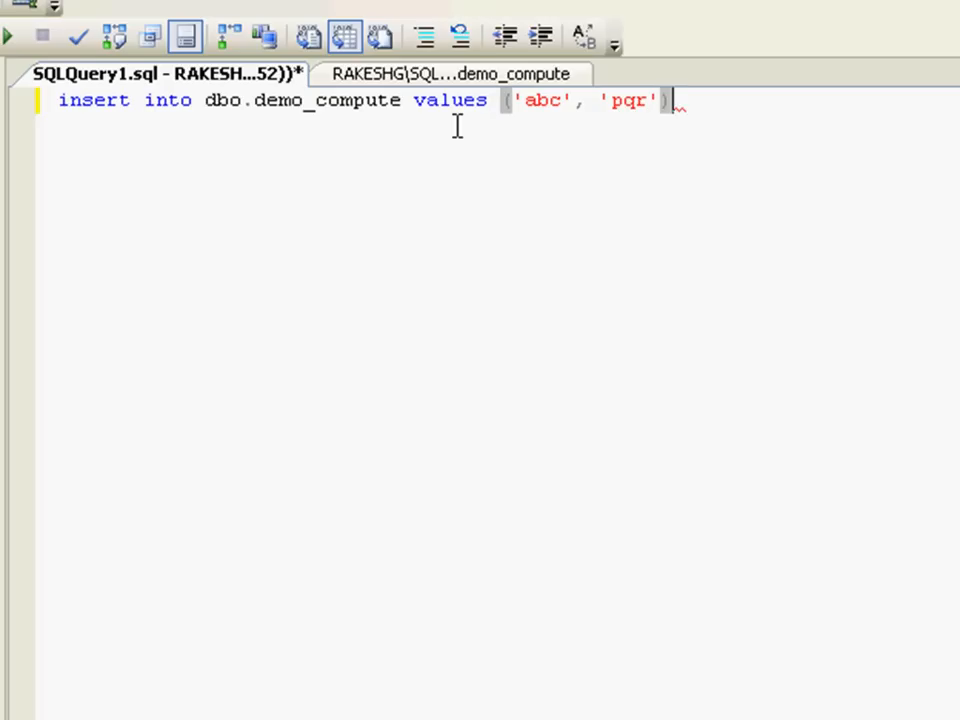
key("Return")
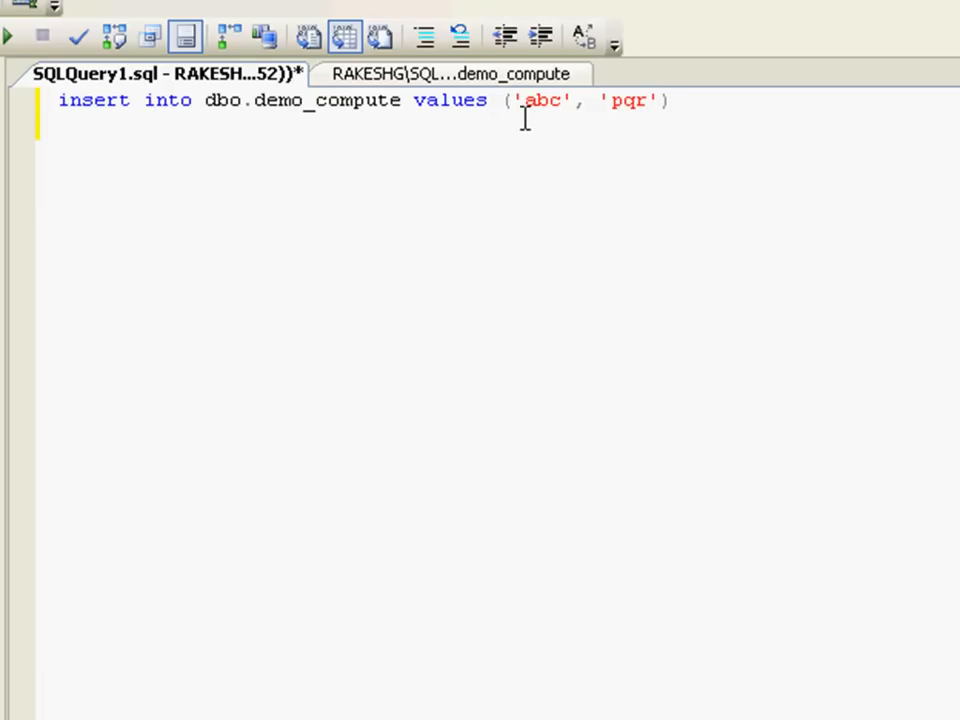
double_click(626, 100)
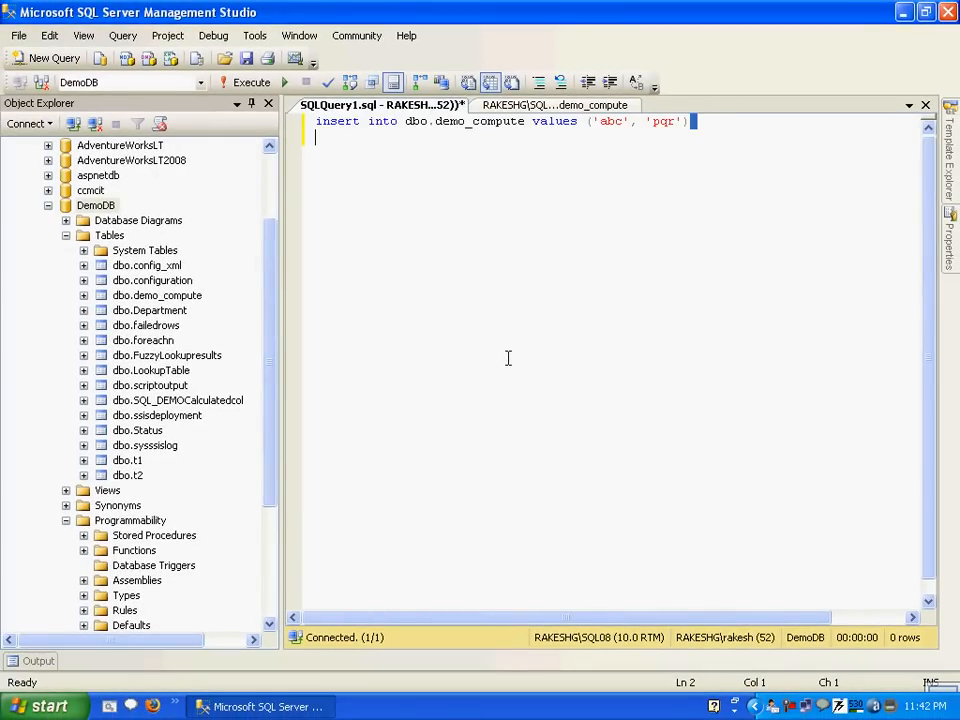
Run a Select Top 1000 Rows query confirming demo_compute is empty
left_click(251, 82)
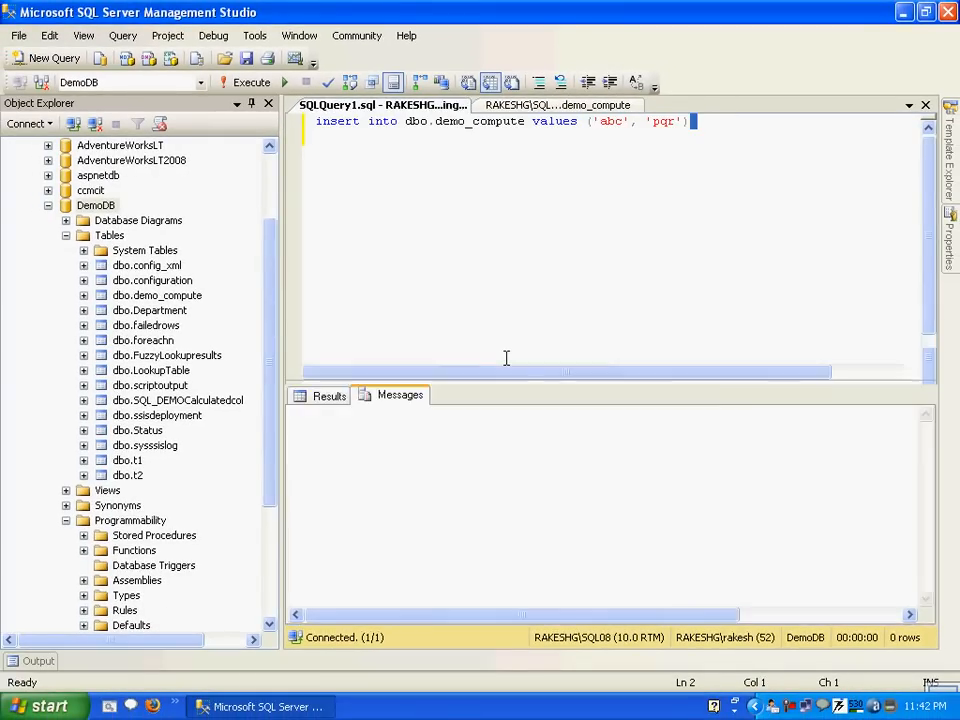
left_click(252, 82)
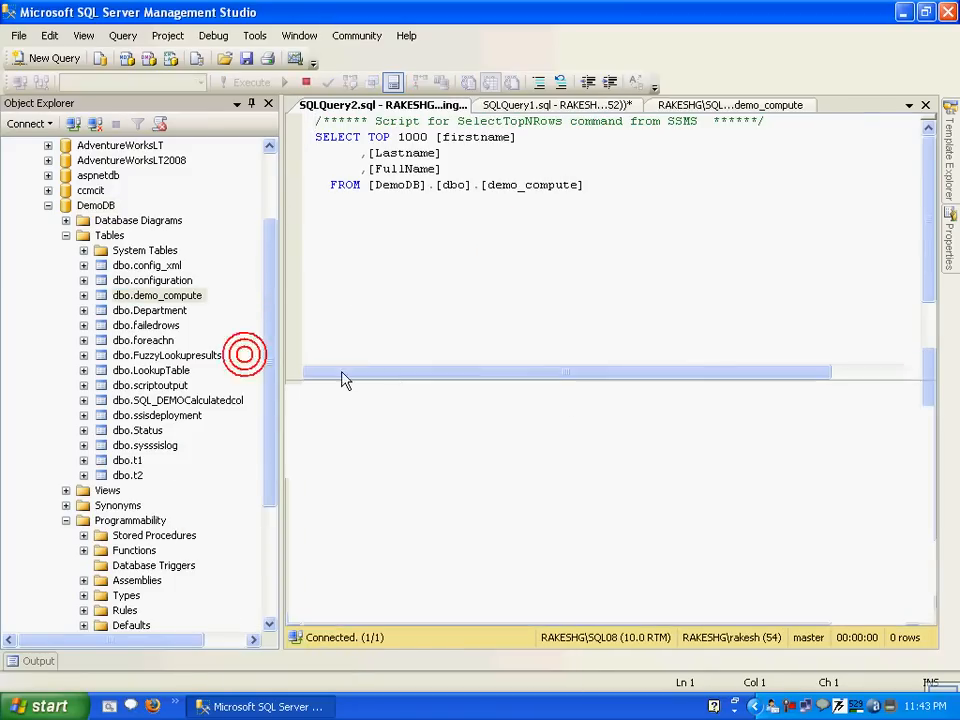
left_click(251, 82)
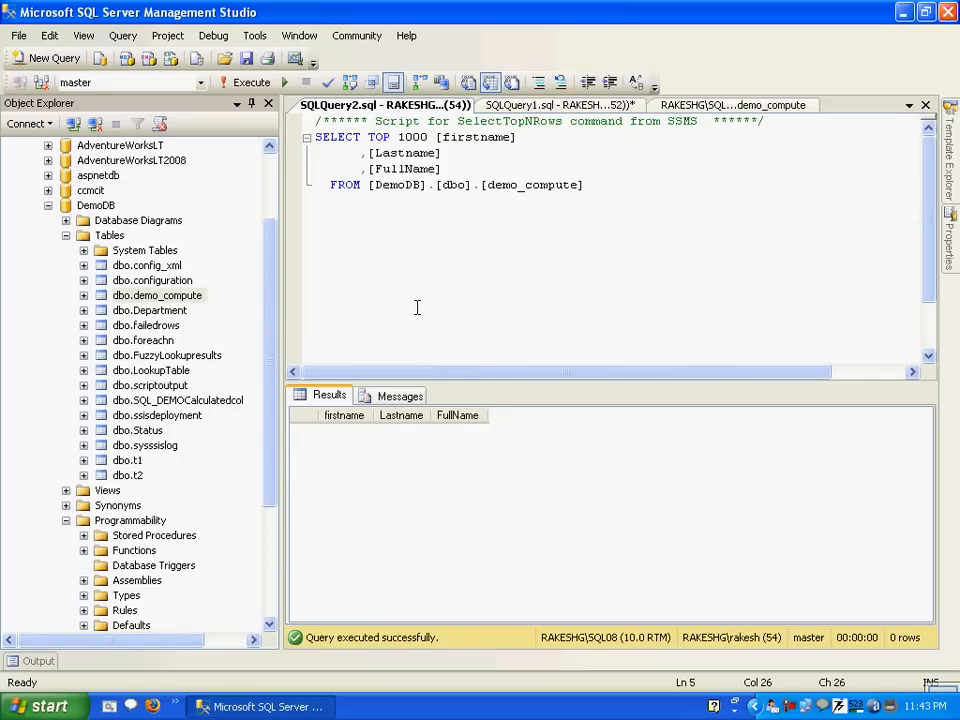
key("ctrl+a")
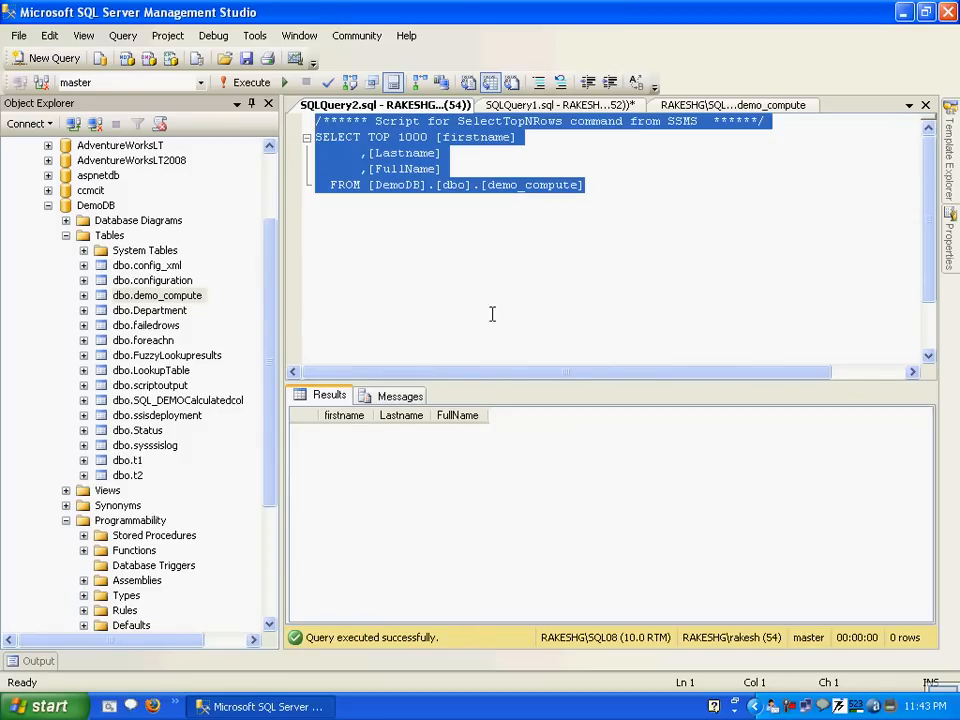
mouse_move(425, 331)
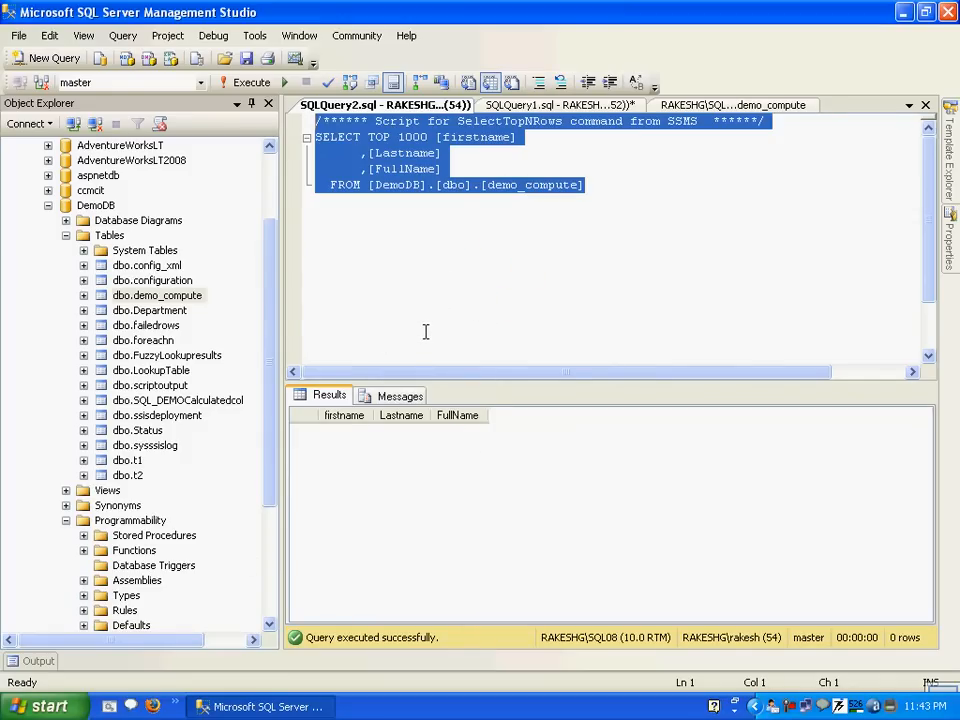
mouse_move(555, 130)
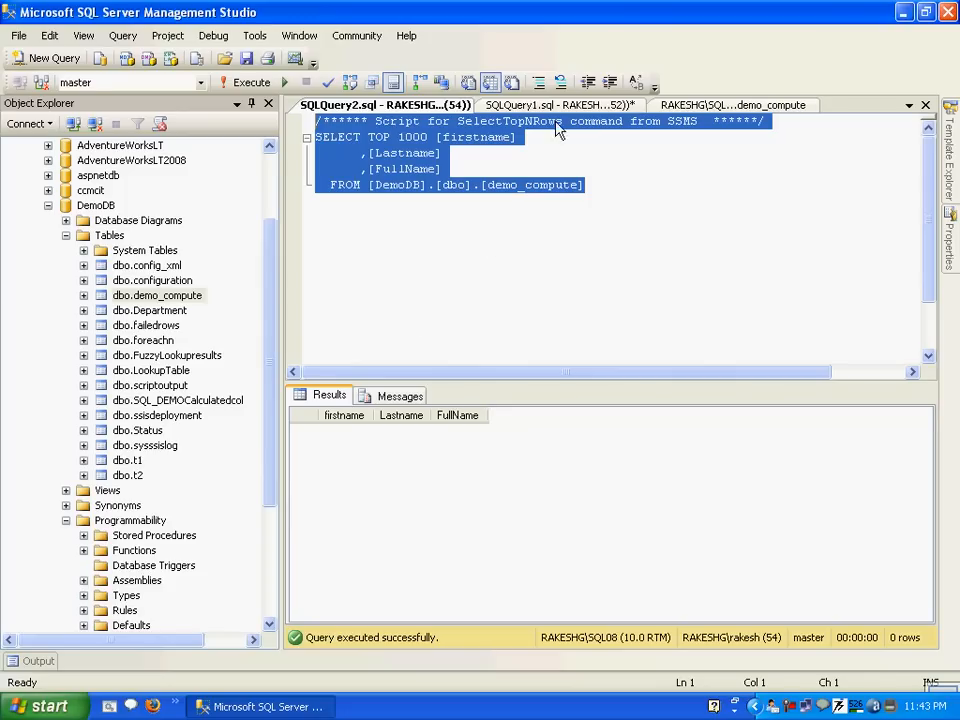
Execute the abc, pqr insert and return to the demo_compute design tab
left_click(555, 105)
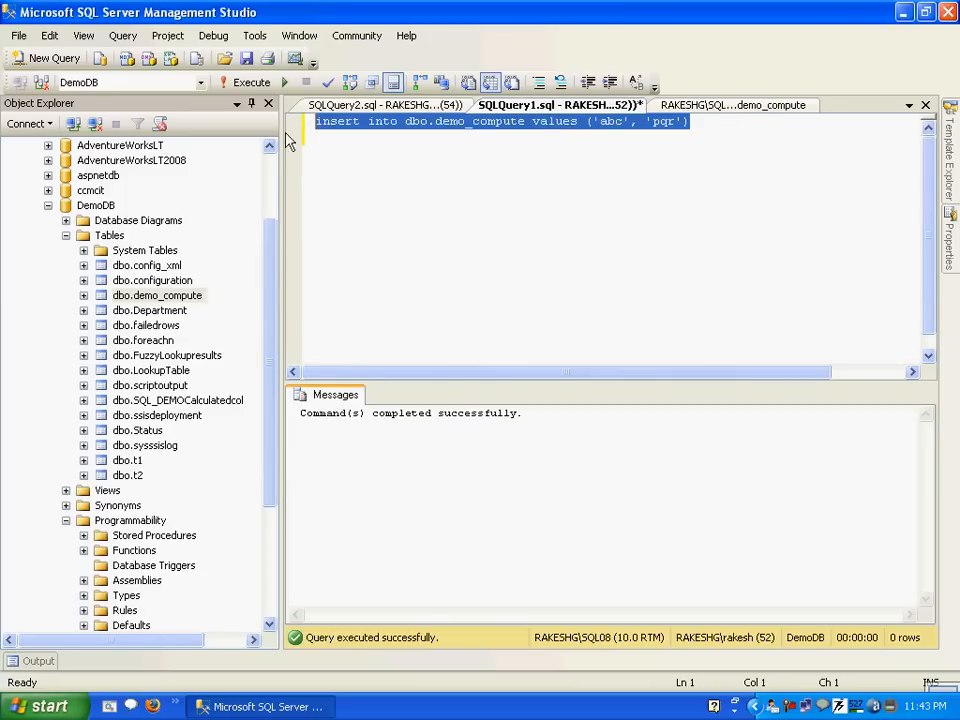
left_click(251, 82)
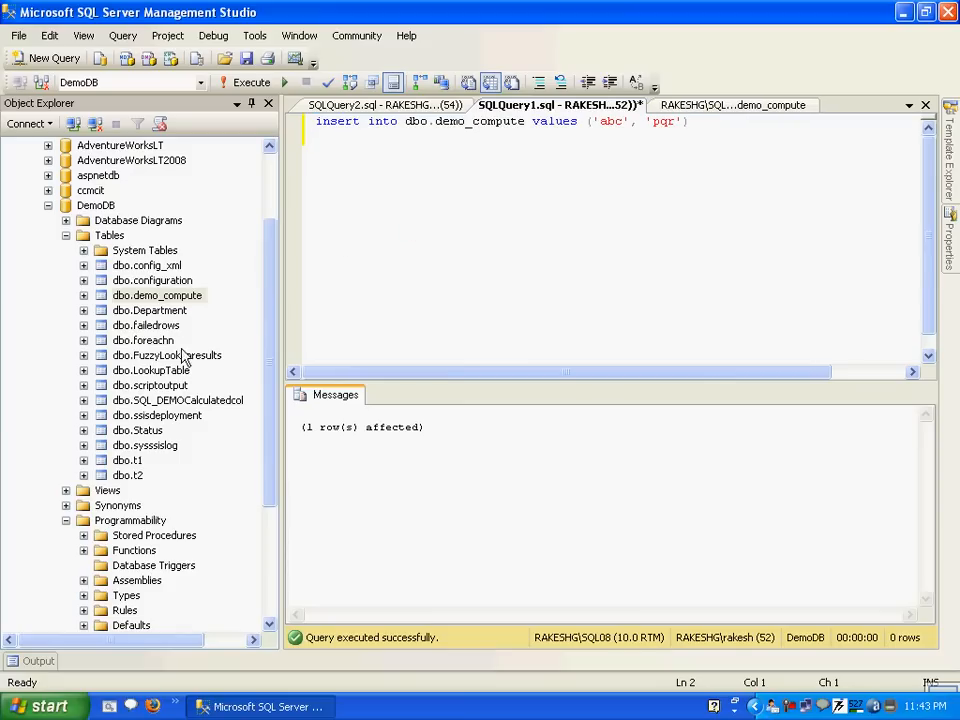
left_click(732, 105)
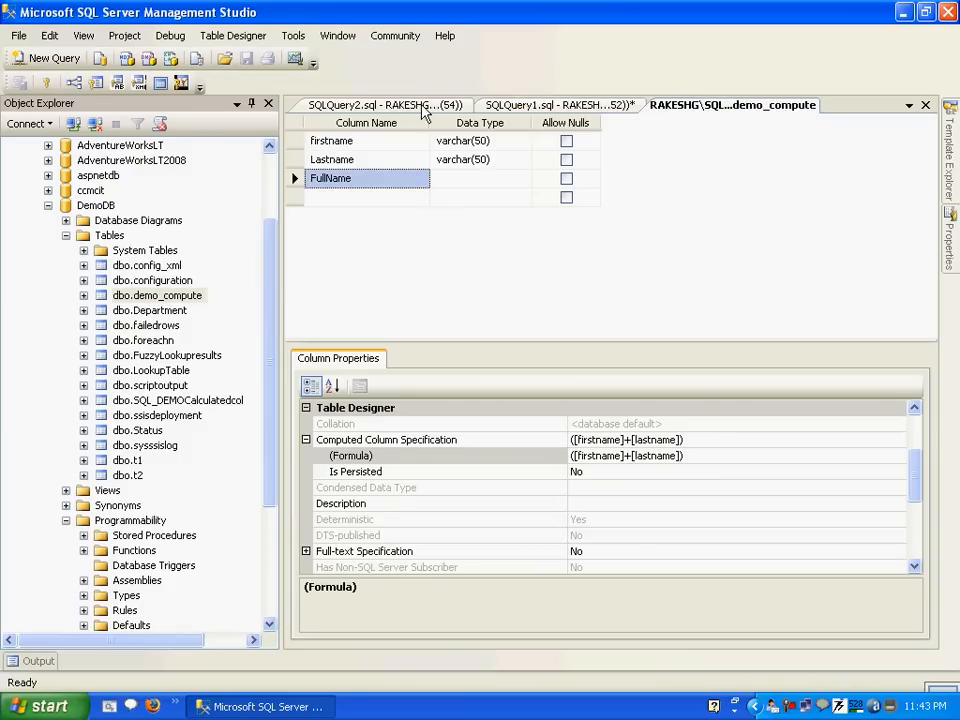
Rerun the demo_compute SELECT and check the row abc, pqr with FullName abcpqr
left_click(385, 104)
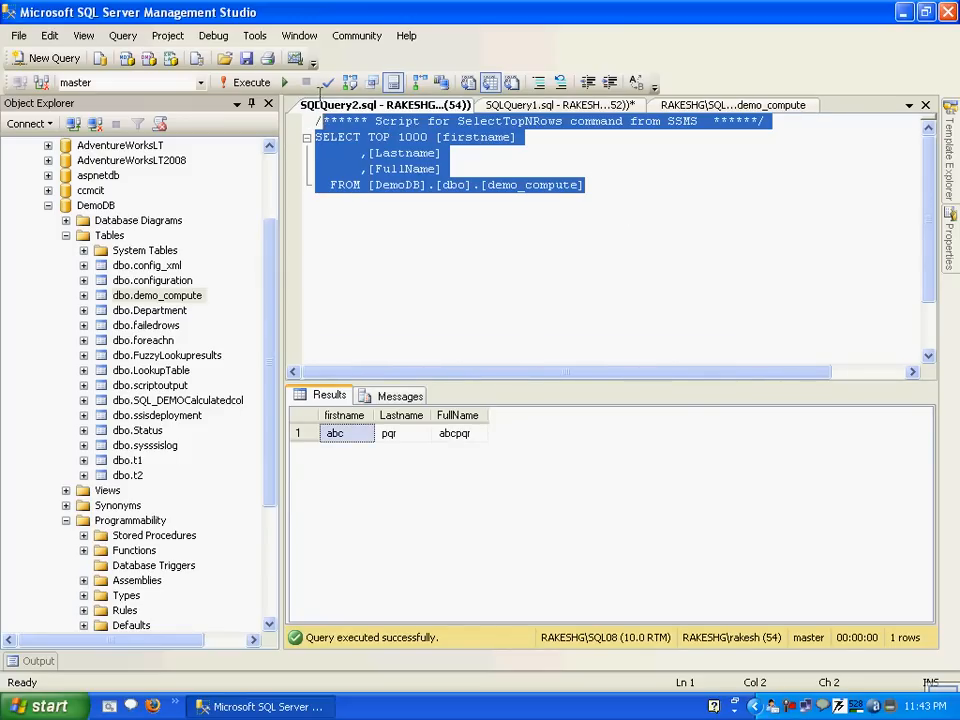
left_click(490, 185)
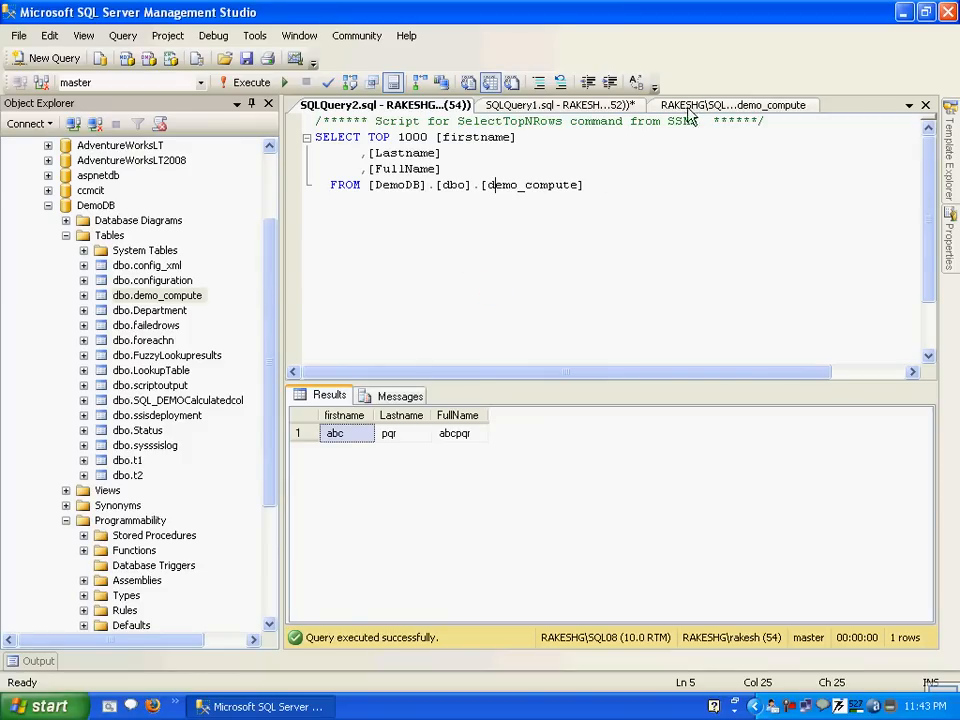
left_click(340, 433)
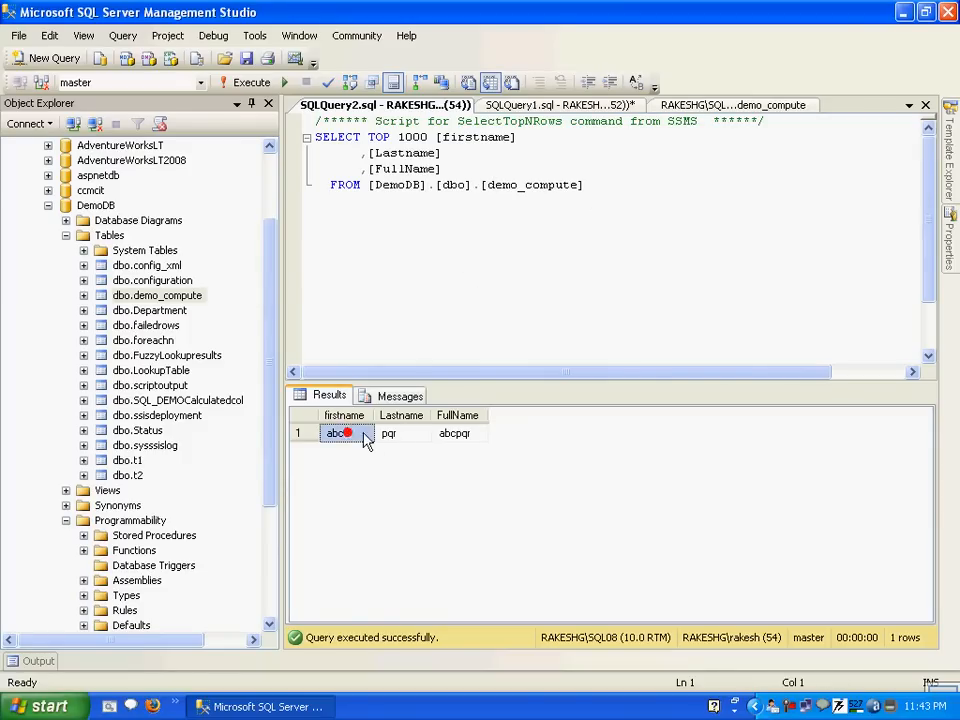
left_click(459, 432)
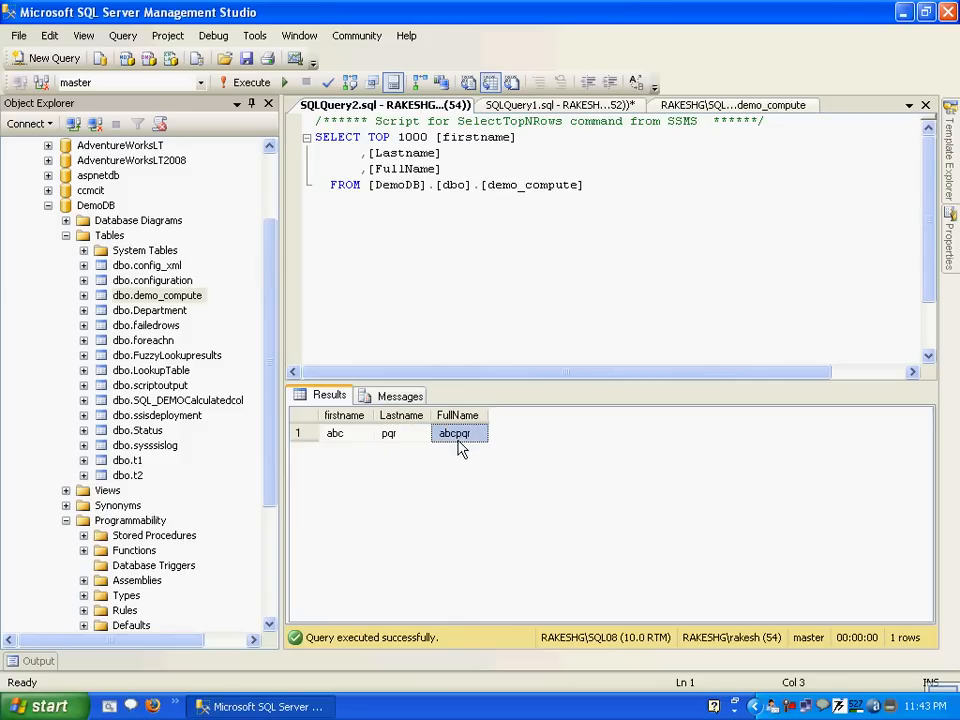
mouse_move(455, 447)
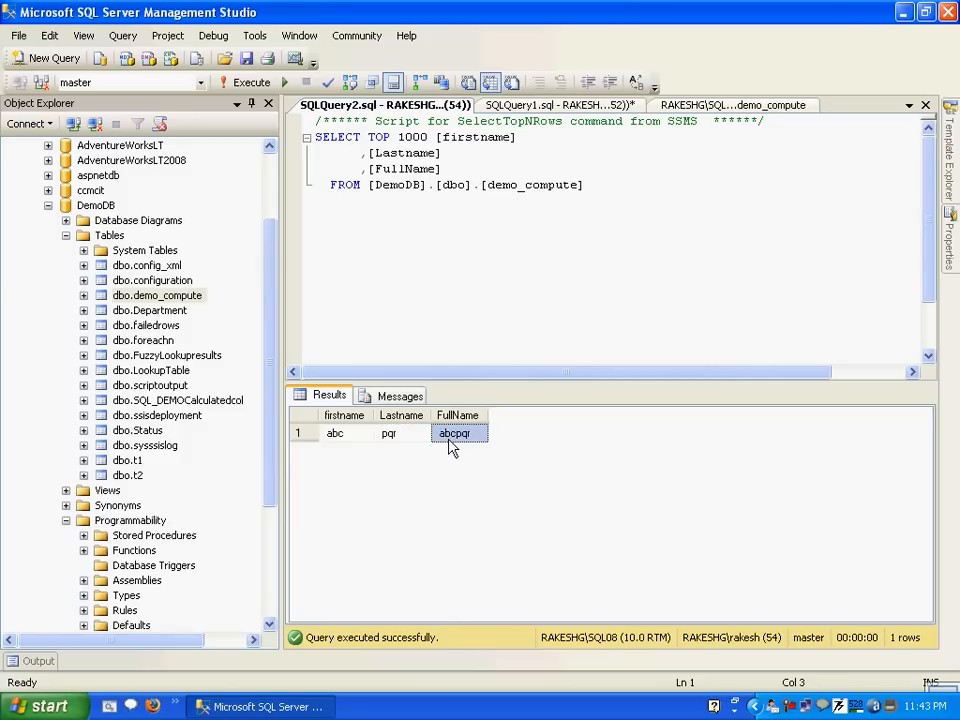
mouse_move(463, 425)
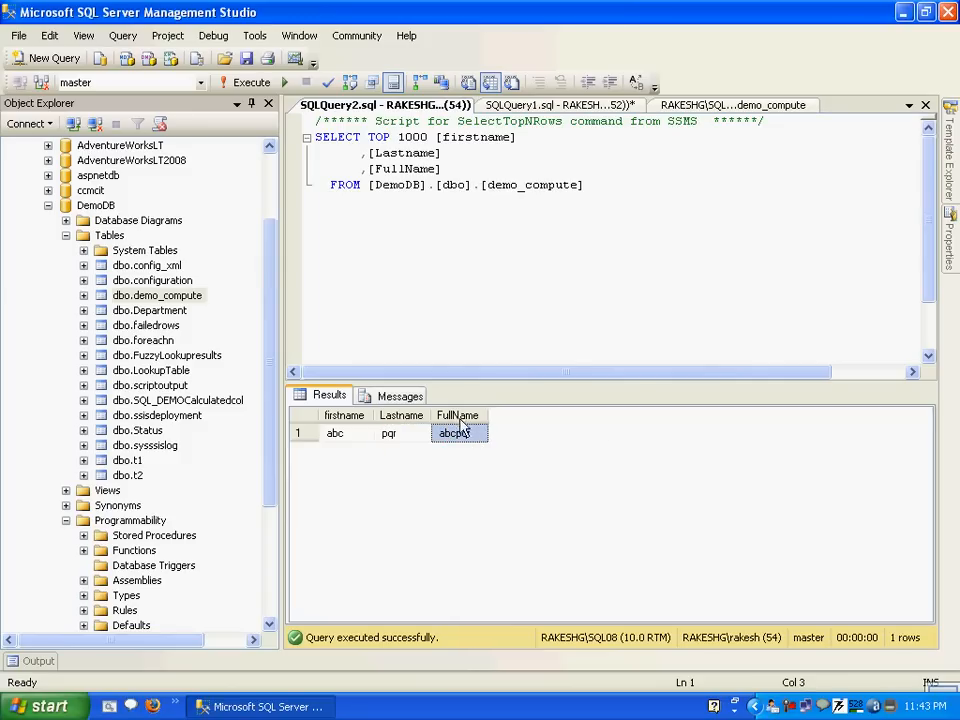
mouse_move(457, 420)
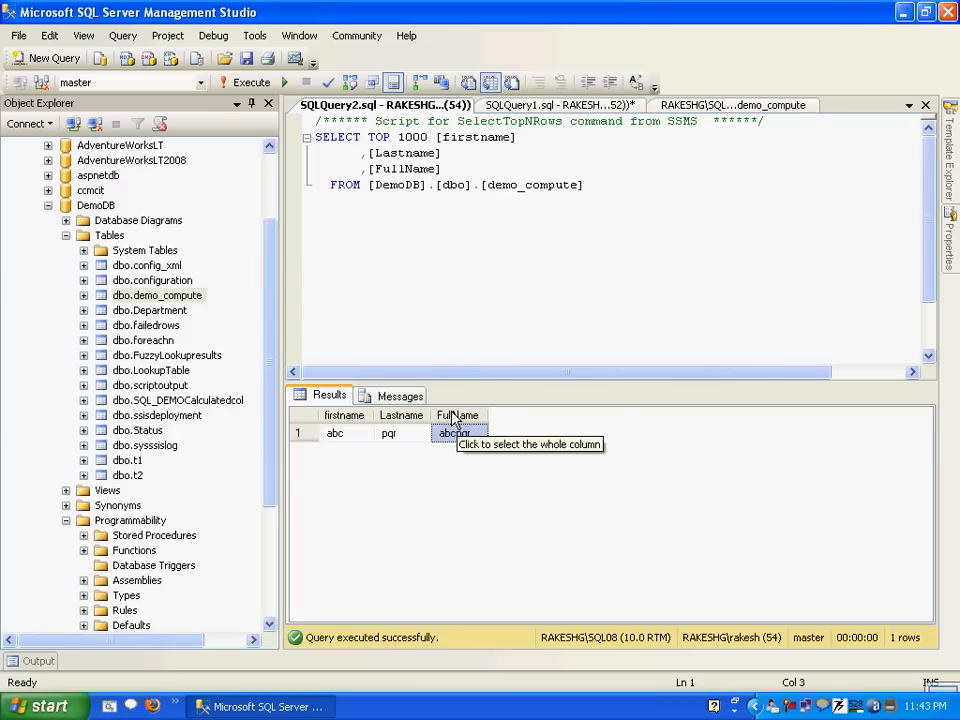
mouse_move(452, 420)
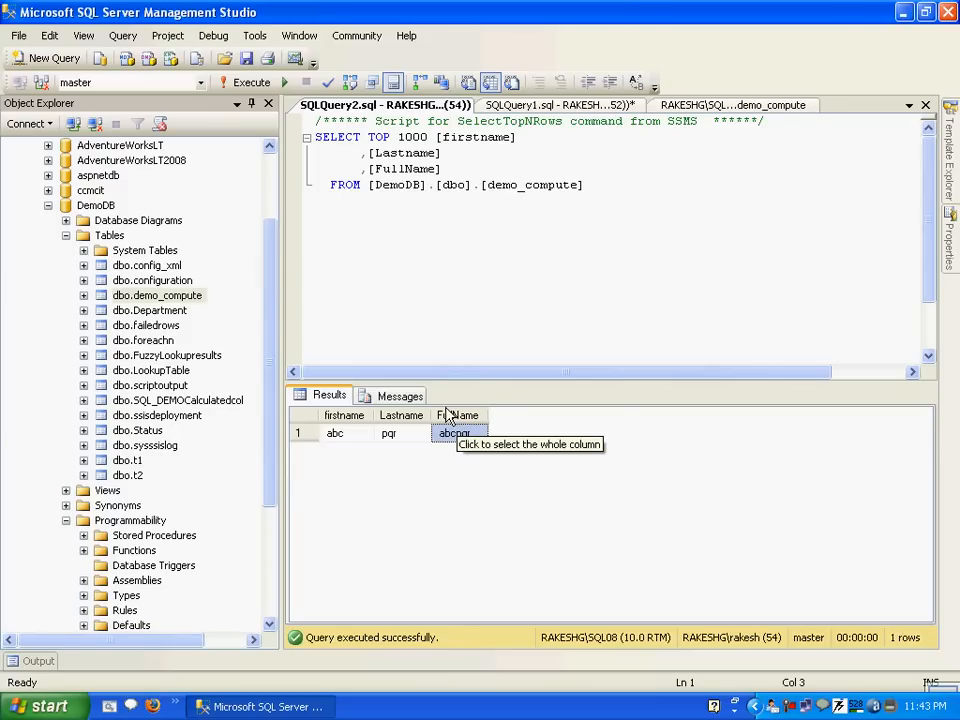